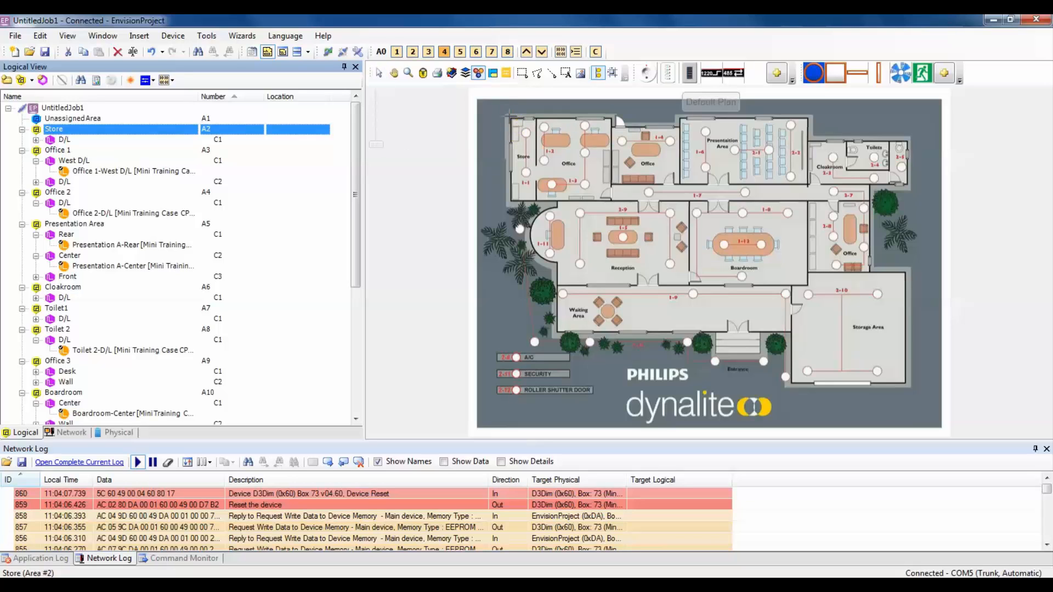
Step: Outline the Store room region, then select Office 1 and Office 2 for mapping in turn
click(525, 158)
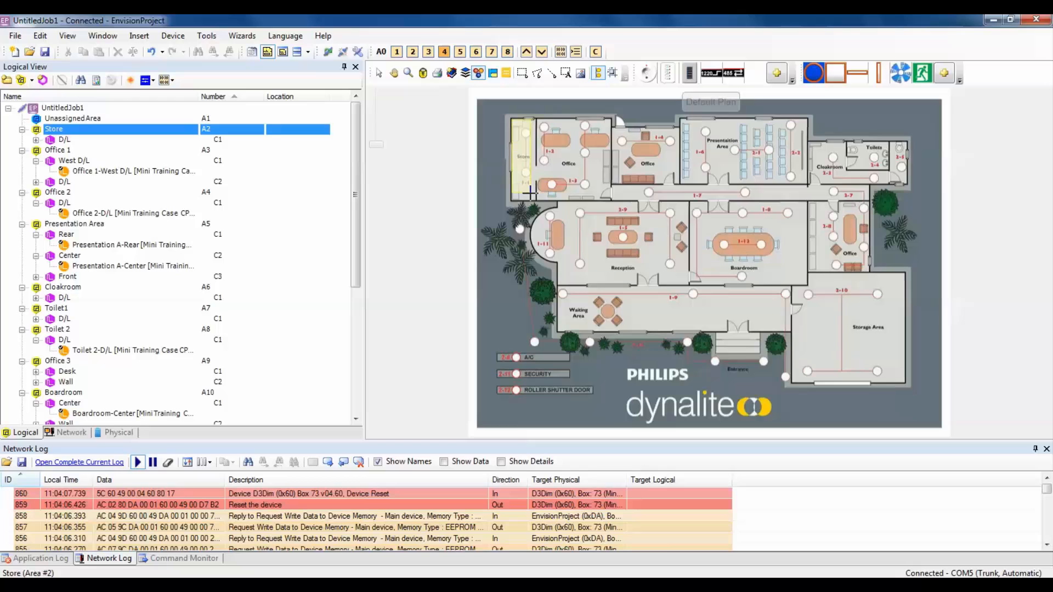
click(526, 158)
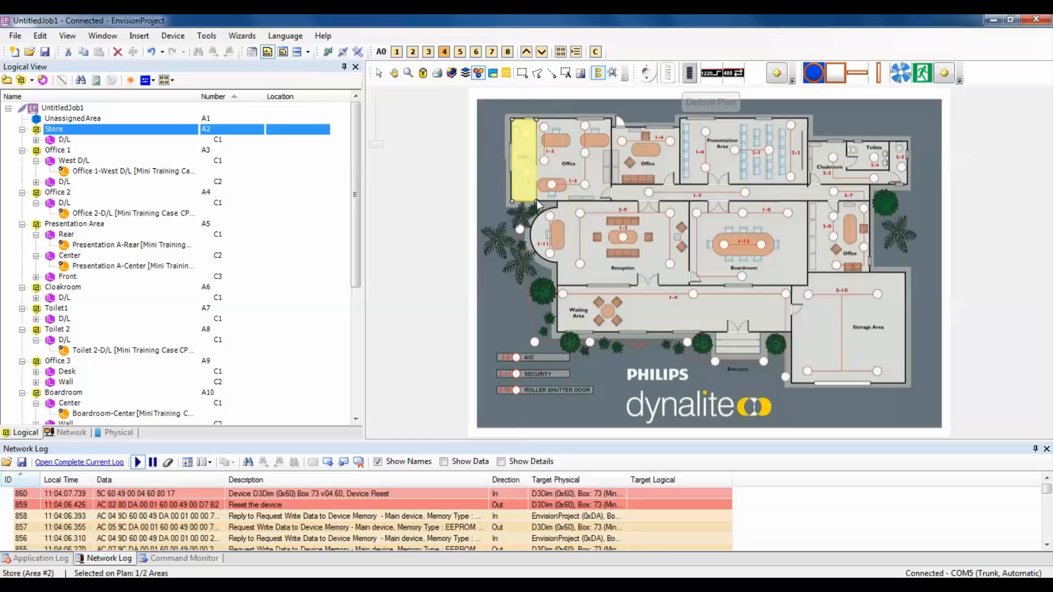
click(57, 150)
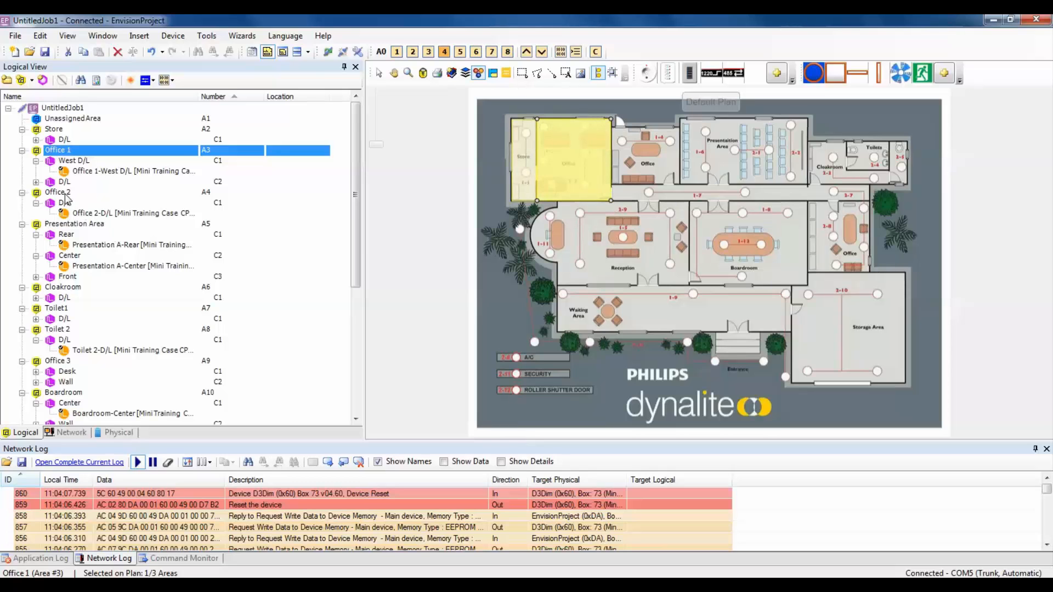
click(58, 192)
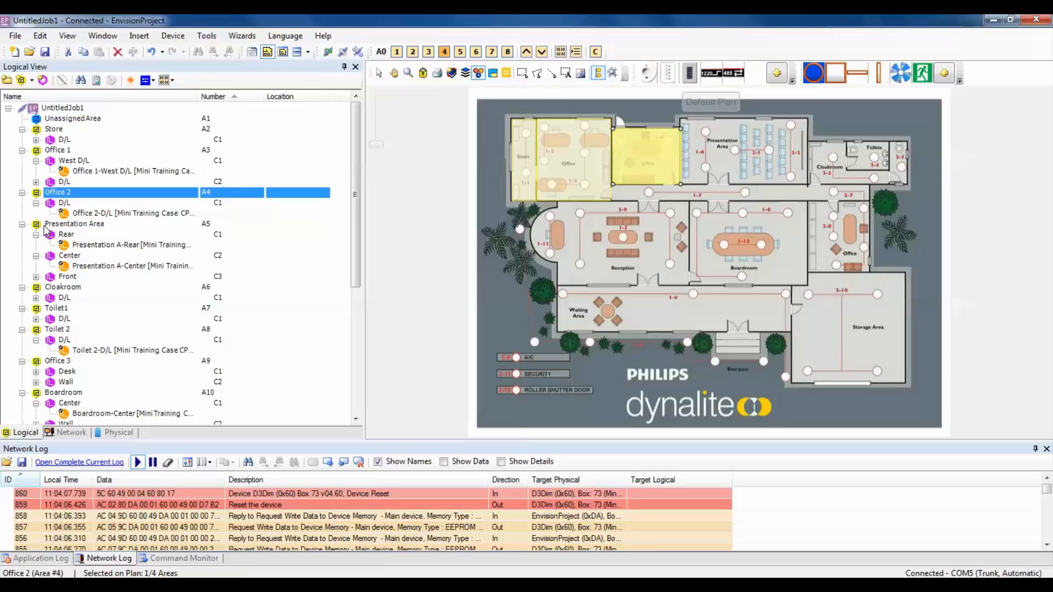
Step: Map the Presentation Area, then outline and close the Cloakroom polygon region
click(74, 224)
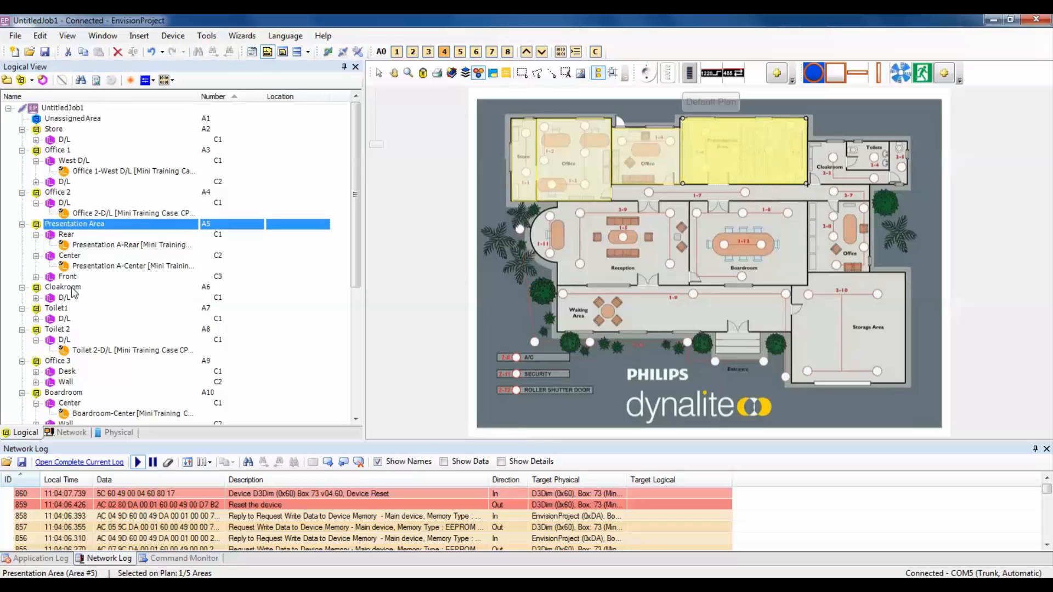
click(63, 287)
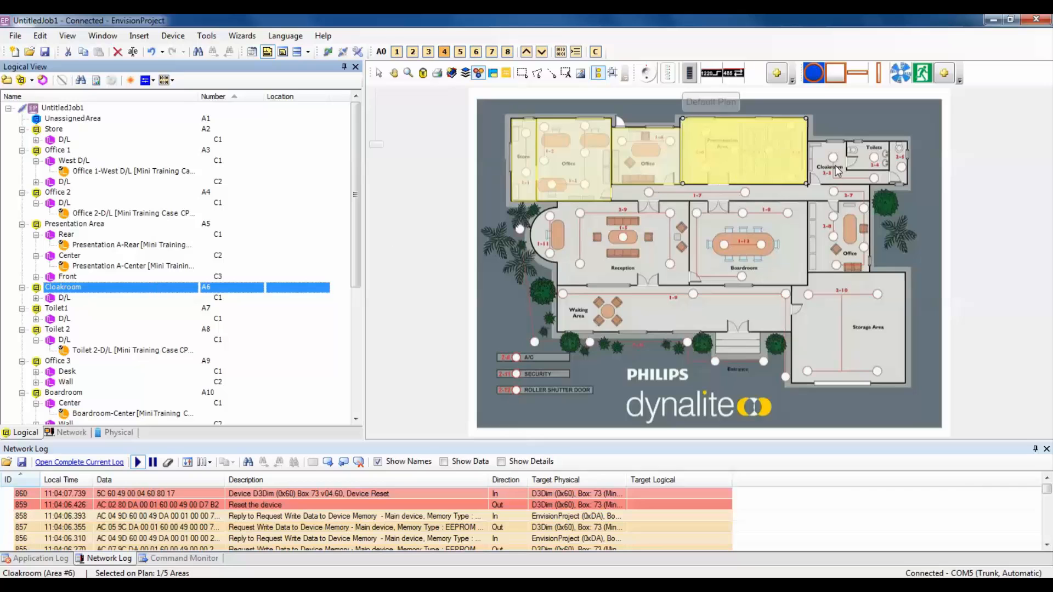
click(537, 73)
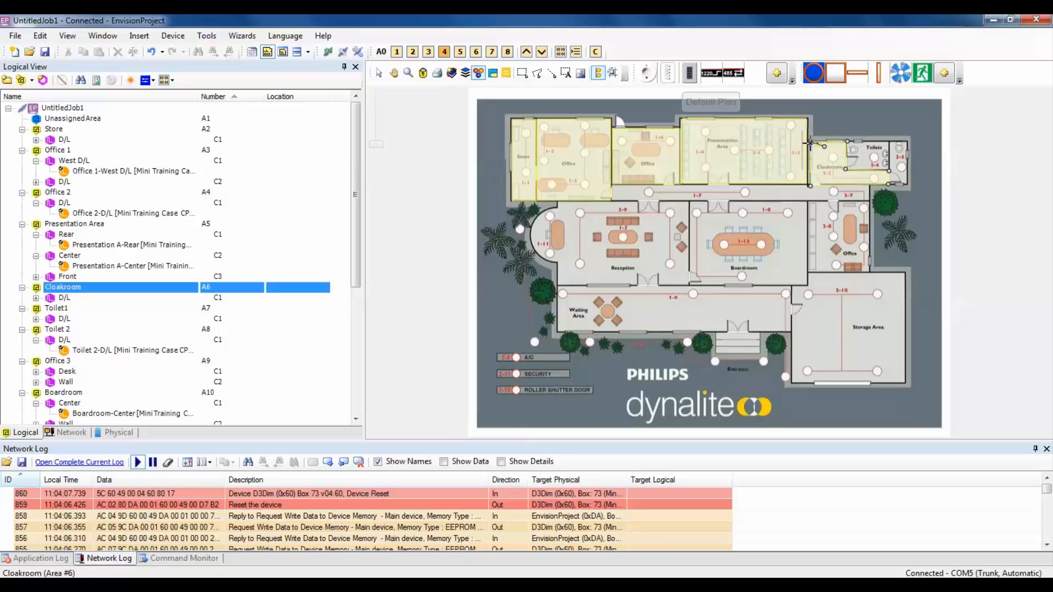
click(832, 164)
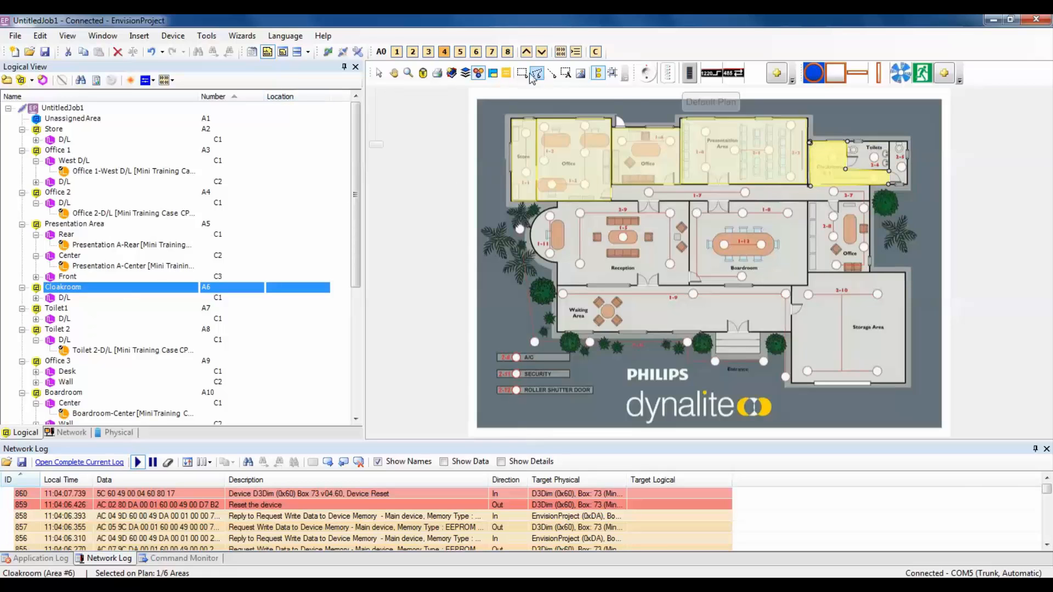
Step: Draw region rectangles for Toilet1, Toilet 2, Office 3 and the Boardroom
click(57, 308)
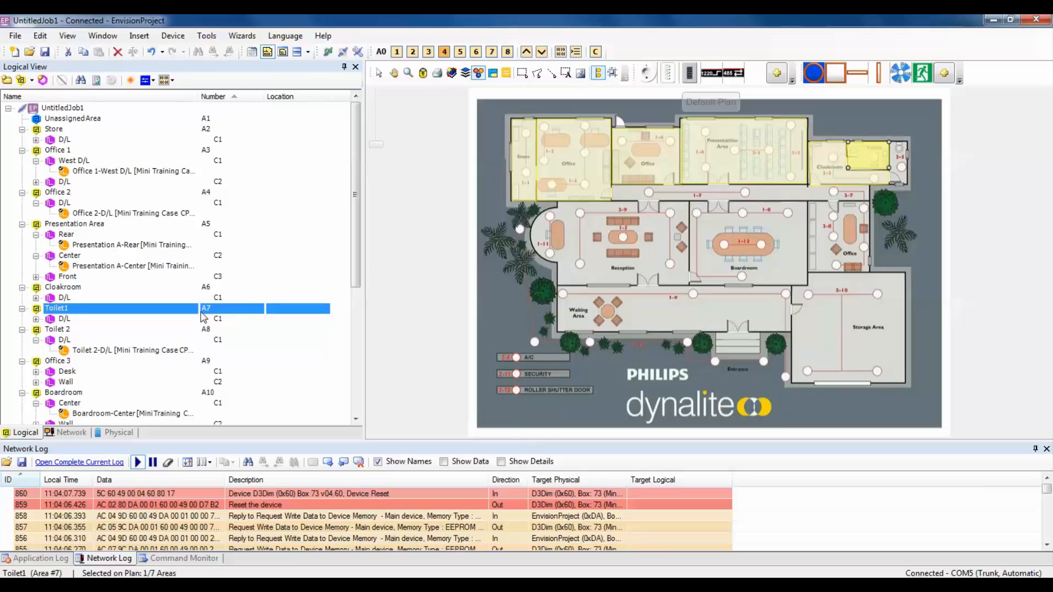
click(57, 329)
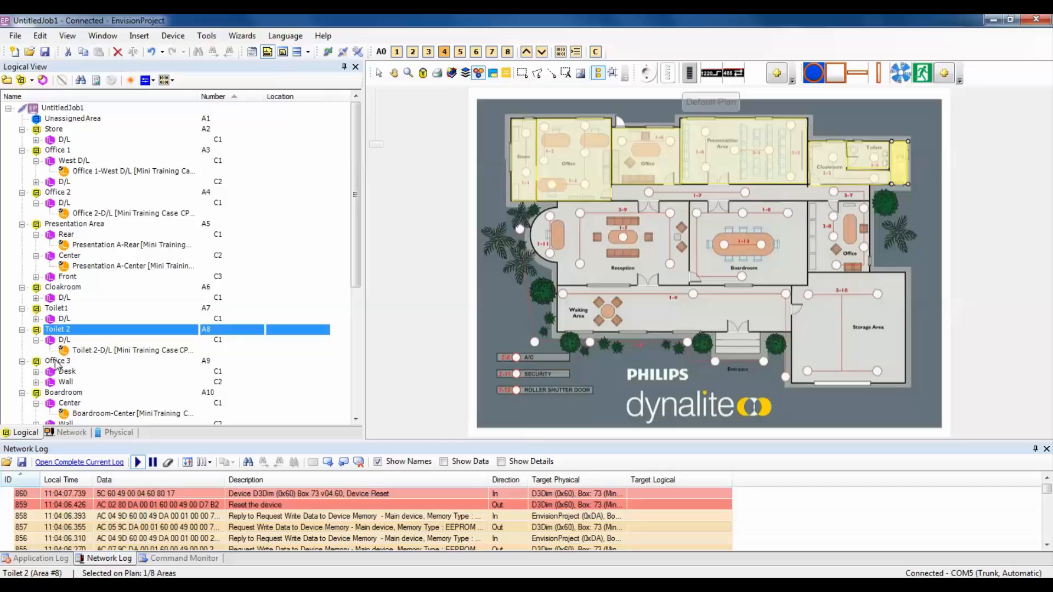
click(58, 361)
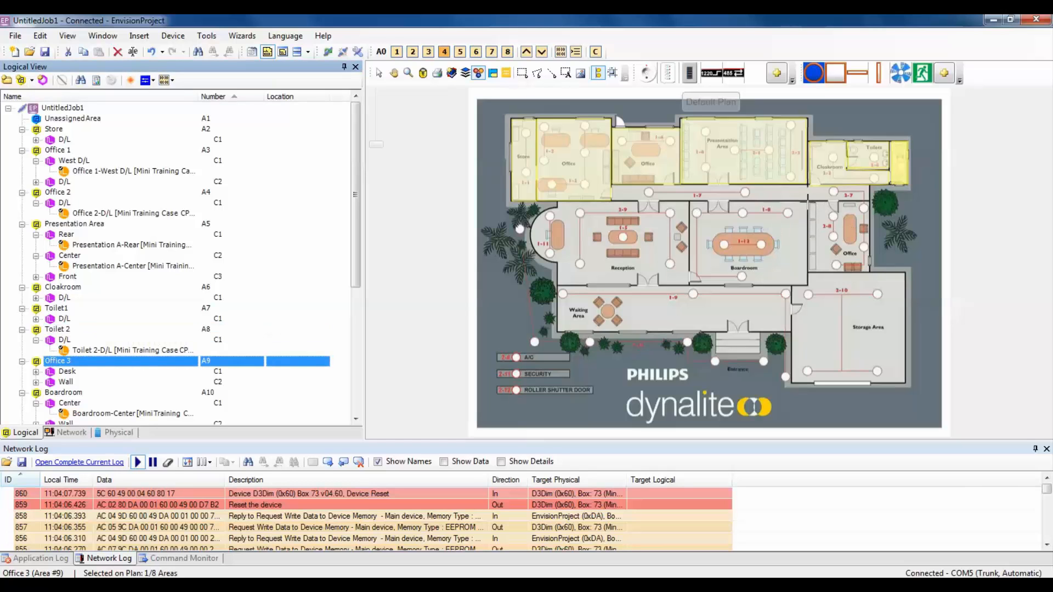
click(839, 239)
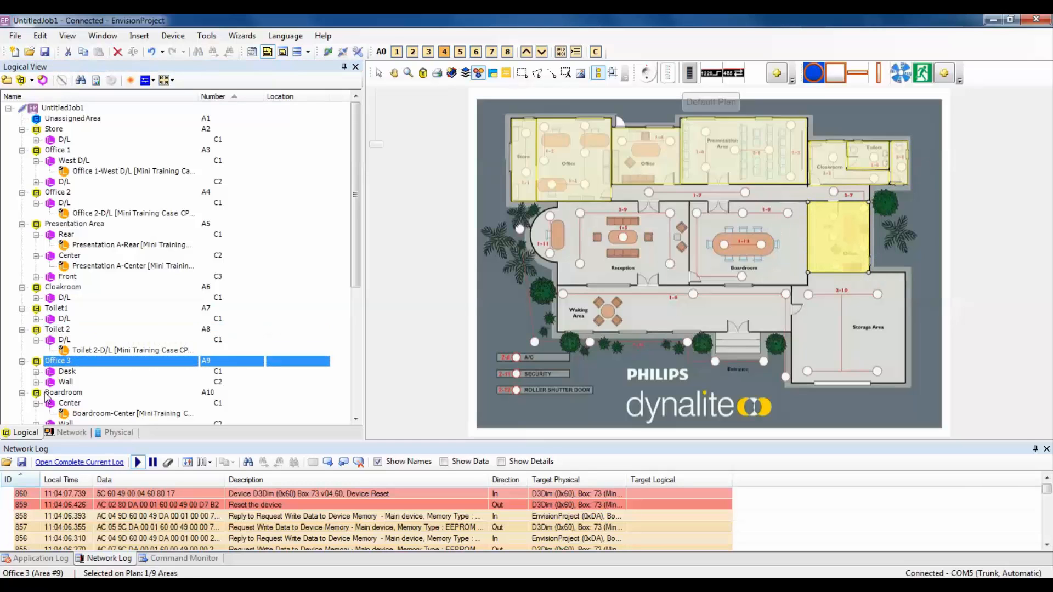
click(63, 392)
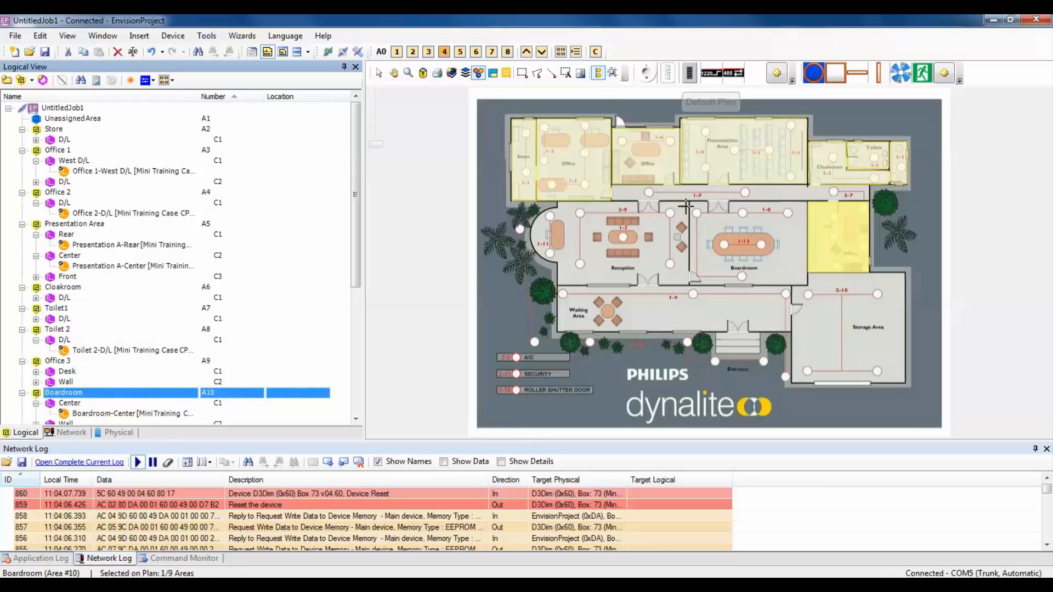
click(743, 243)
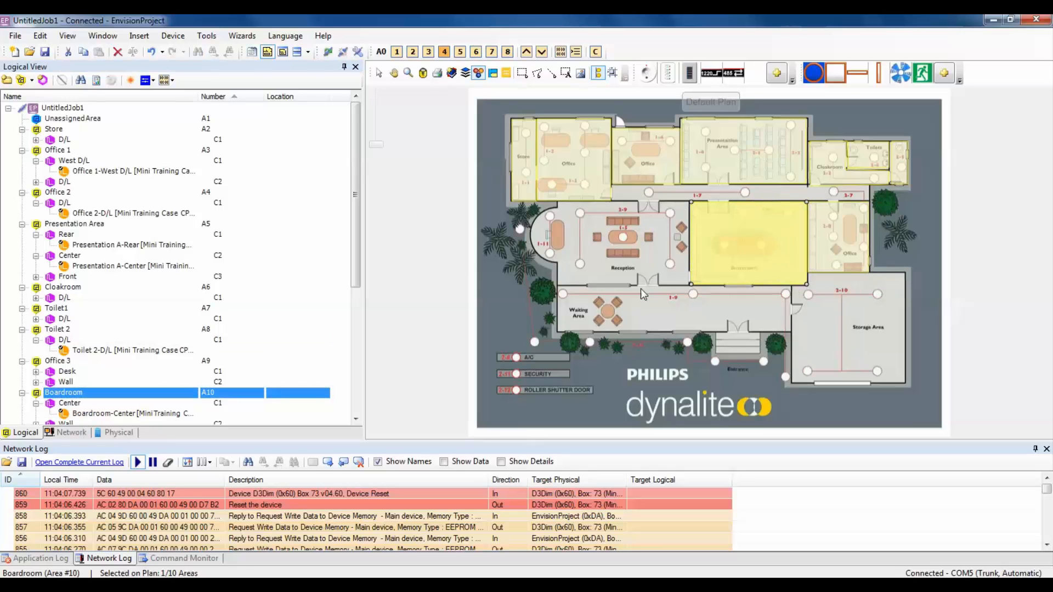
Step: Outline the curved Reception room region, then select Waiting Area for mapping
scroll(down, 3)
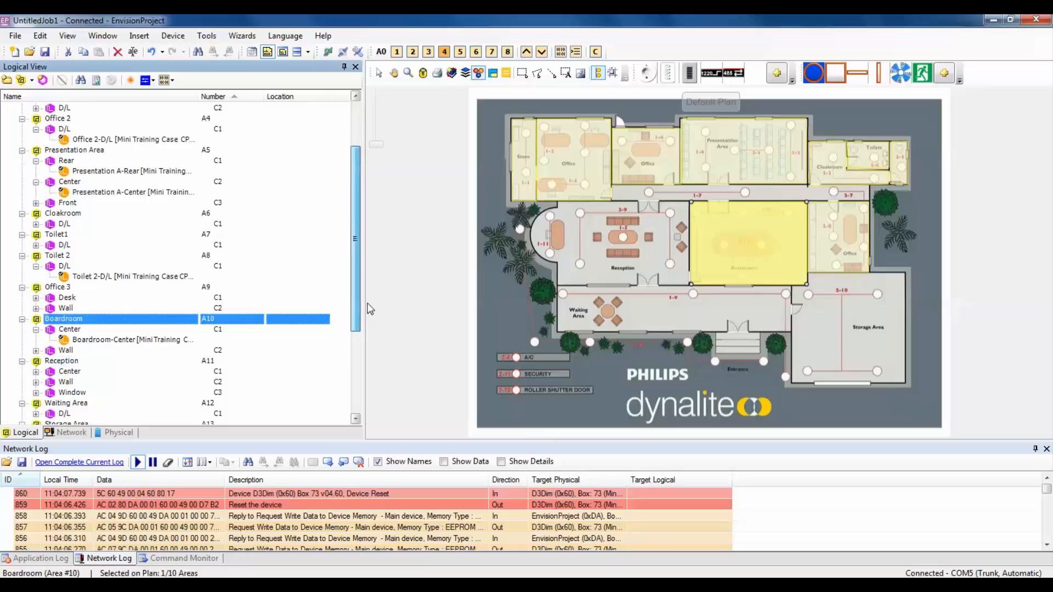
click(60, 329)
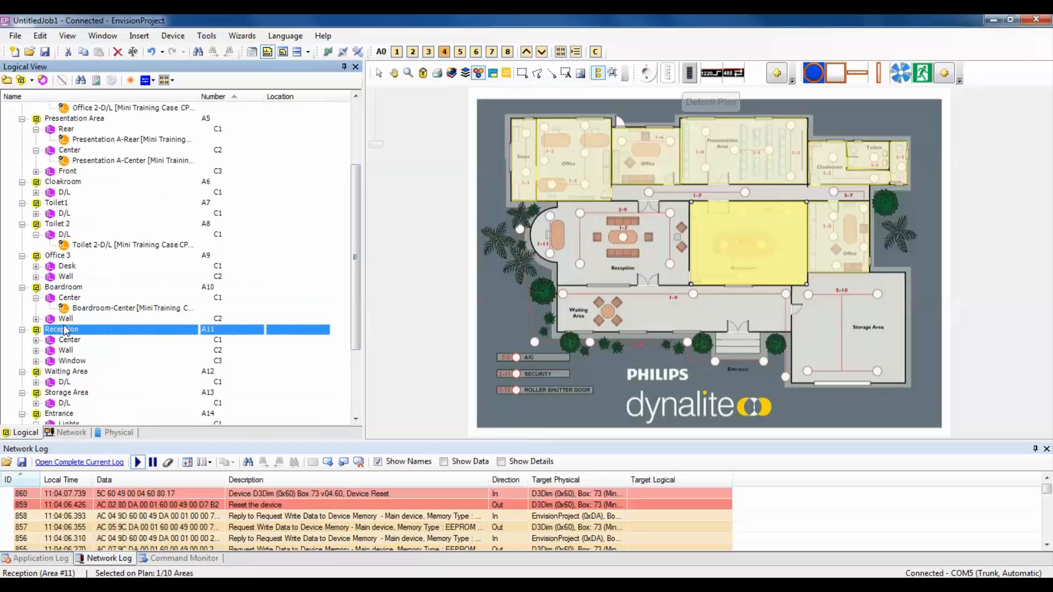
click(537, 72)
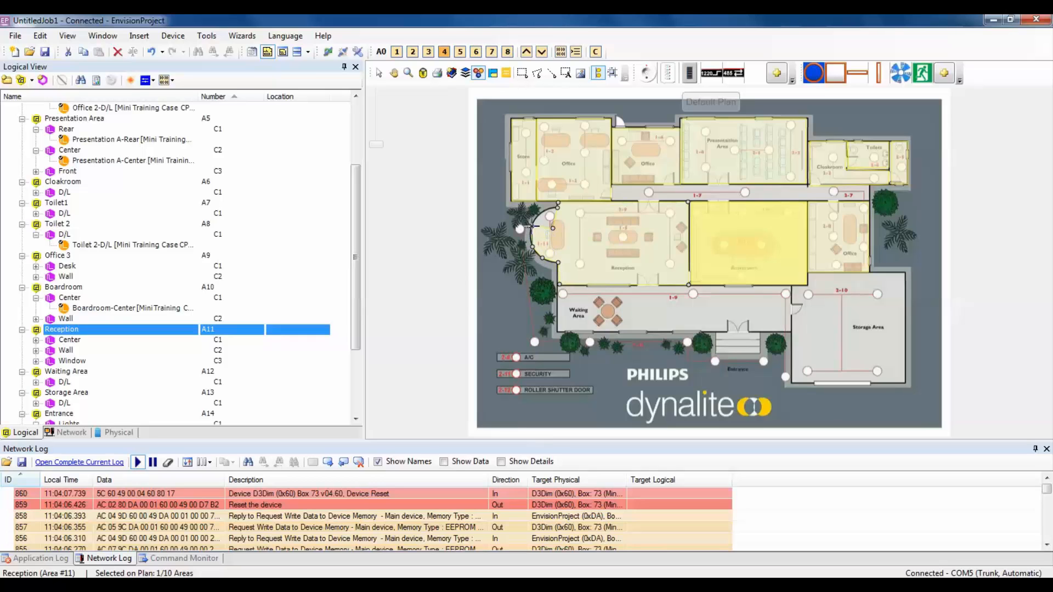
click(560, 221)
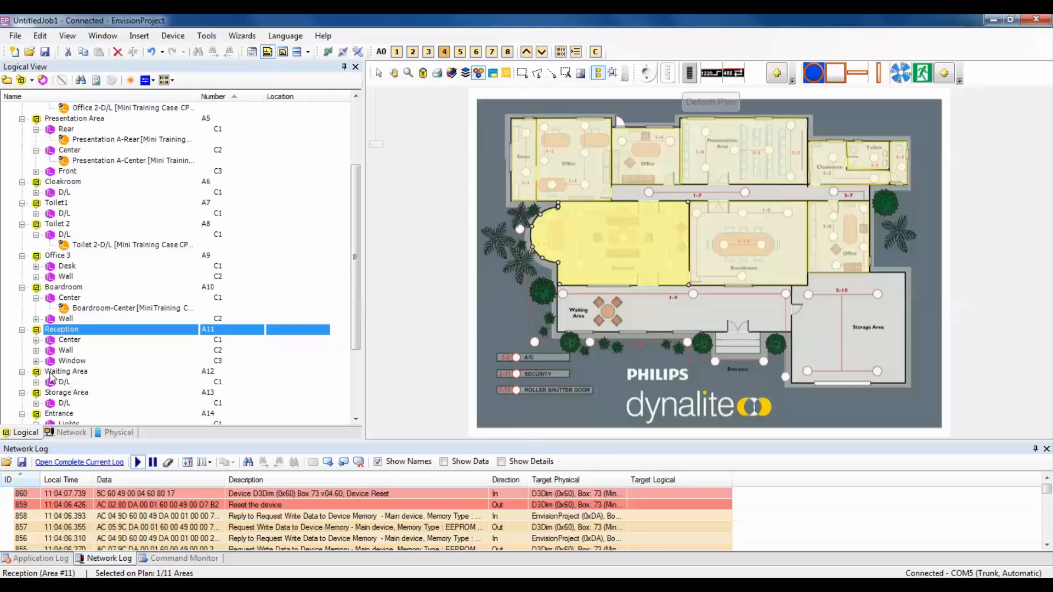
click(66, 371)
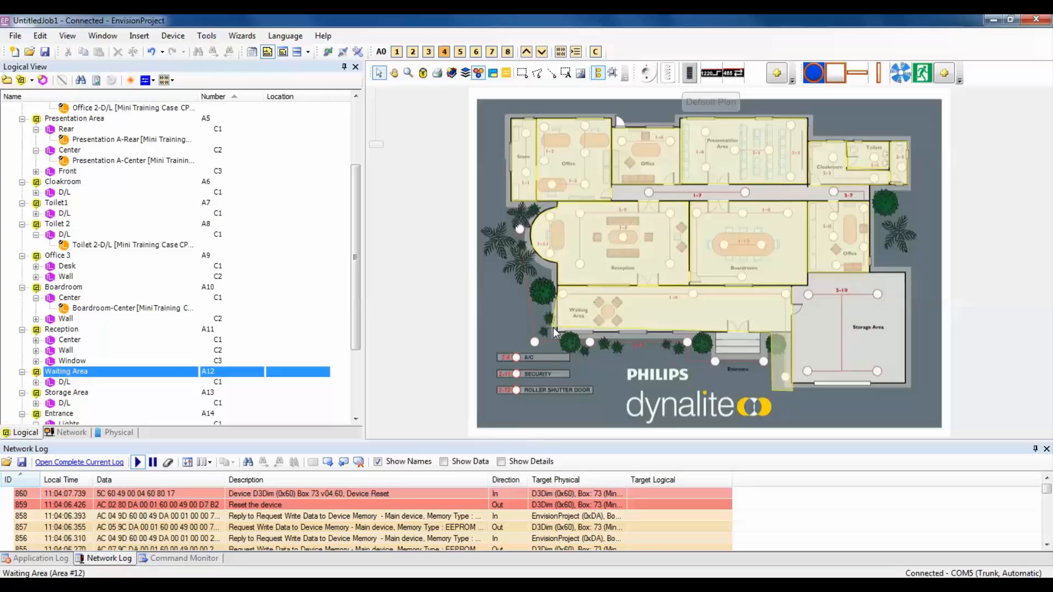
Step: Reshape the Waiting Area region via Edit Region, then map the Storage Area
right_click(556, 331)
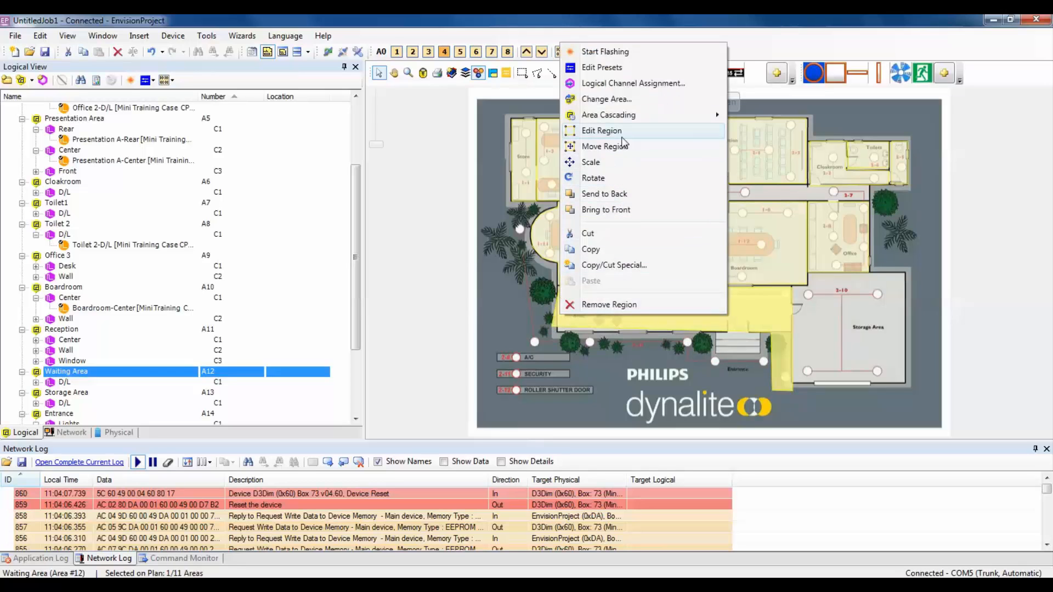
mouse_move(623, 137)
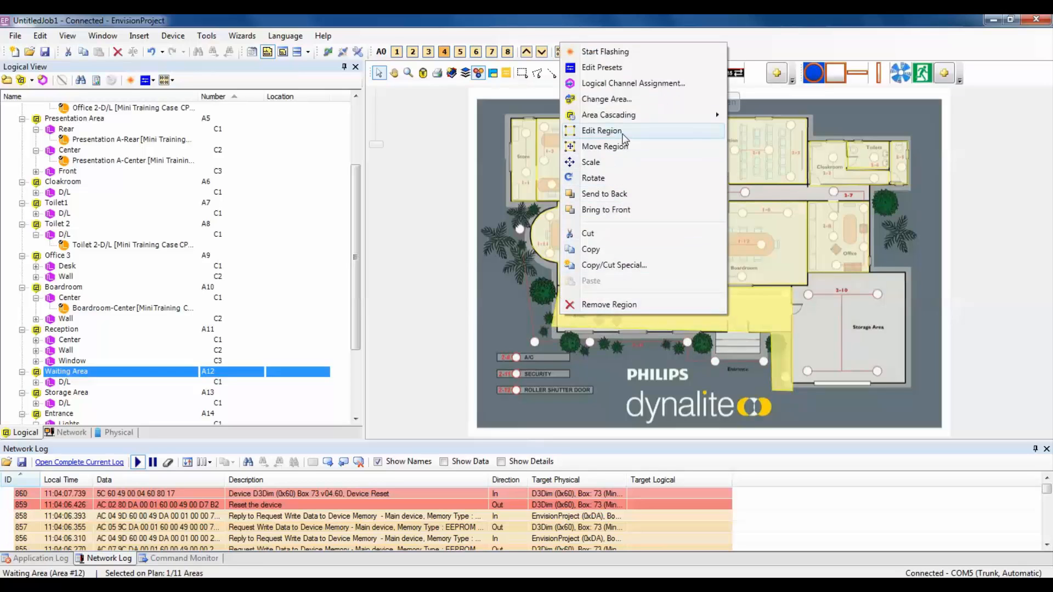
click(601, 131)
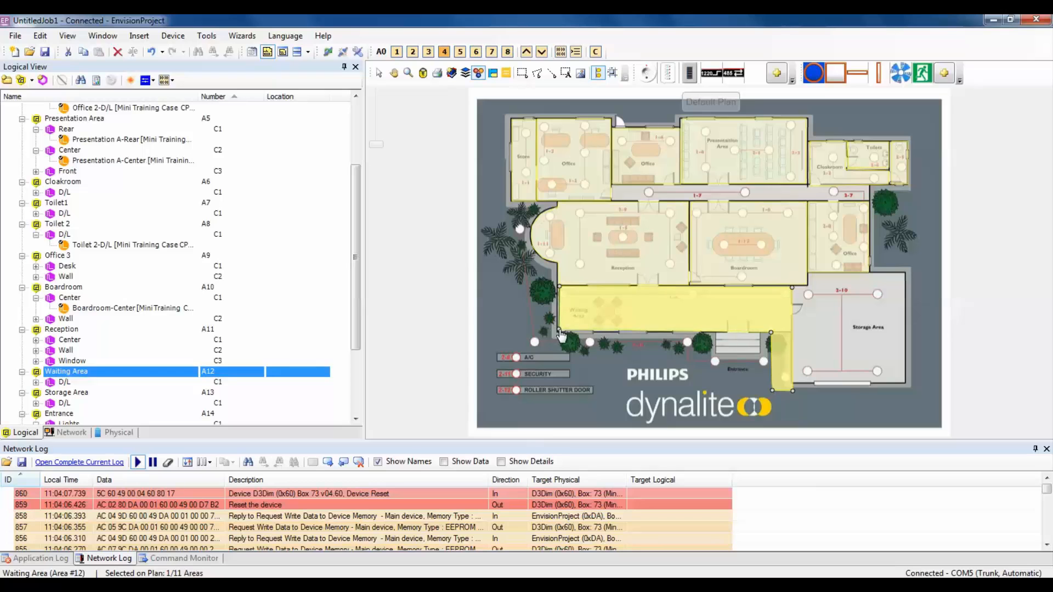
scroll(down, 3)
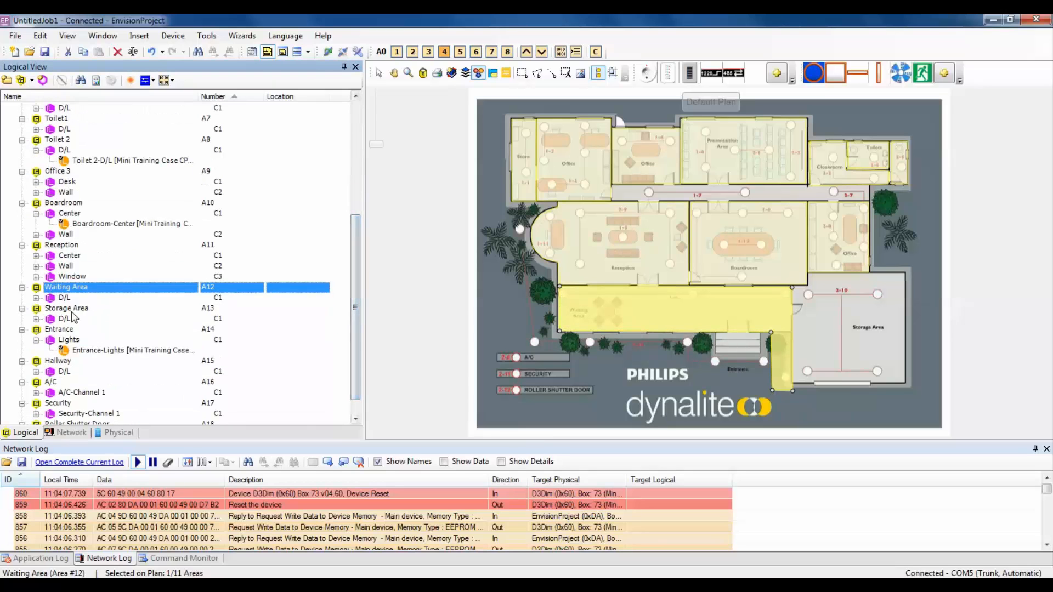
click(67, 308)
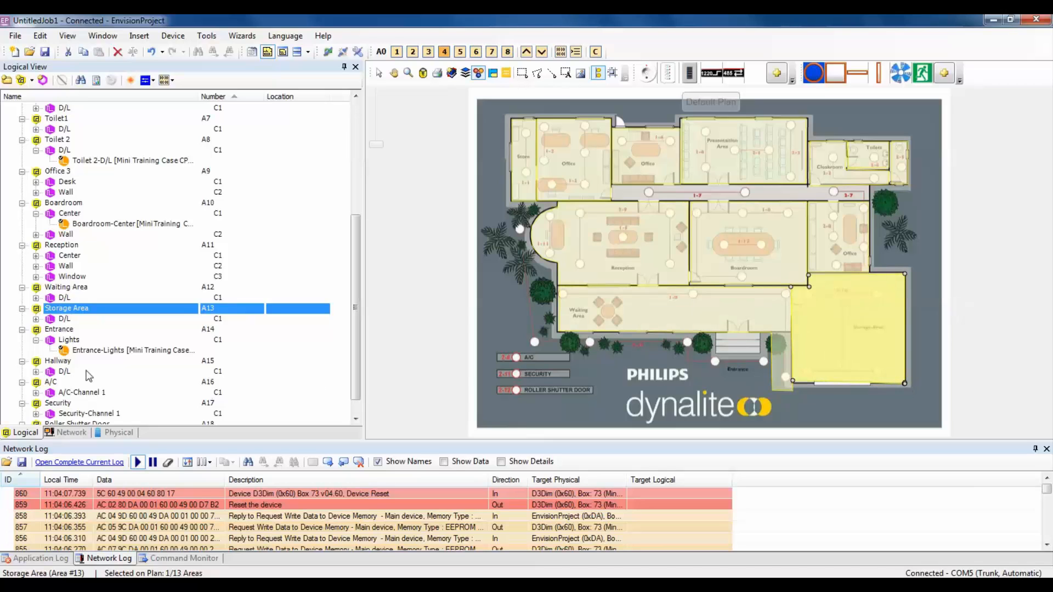
Step: Map Entrance and Hallway, then place A/C, Security and Roller Shutter Door regions beside their labels
click(59, 329)
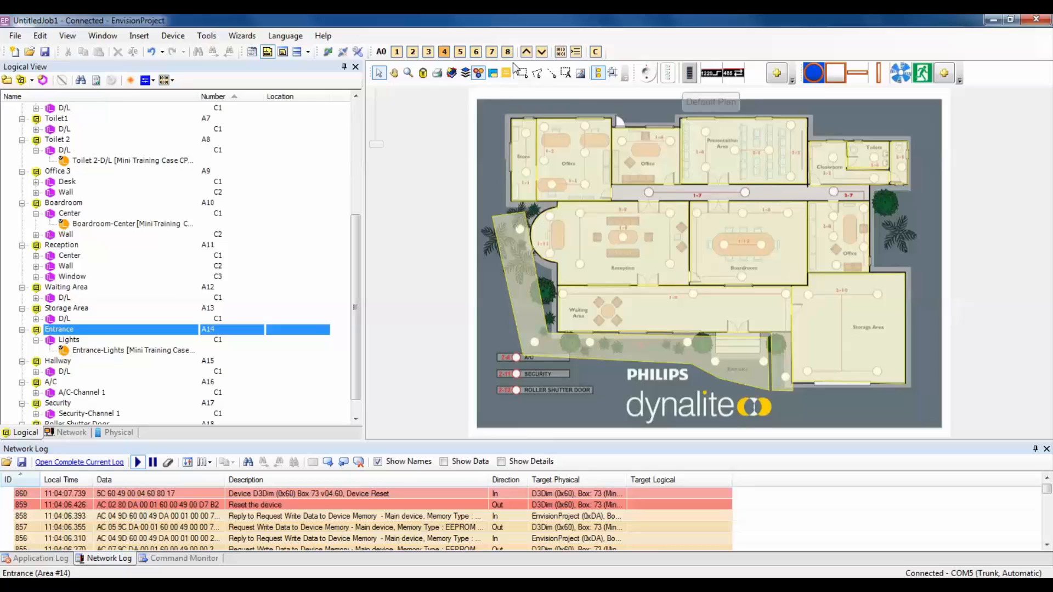
click(57, 361)
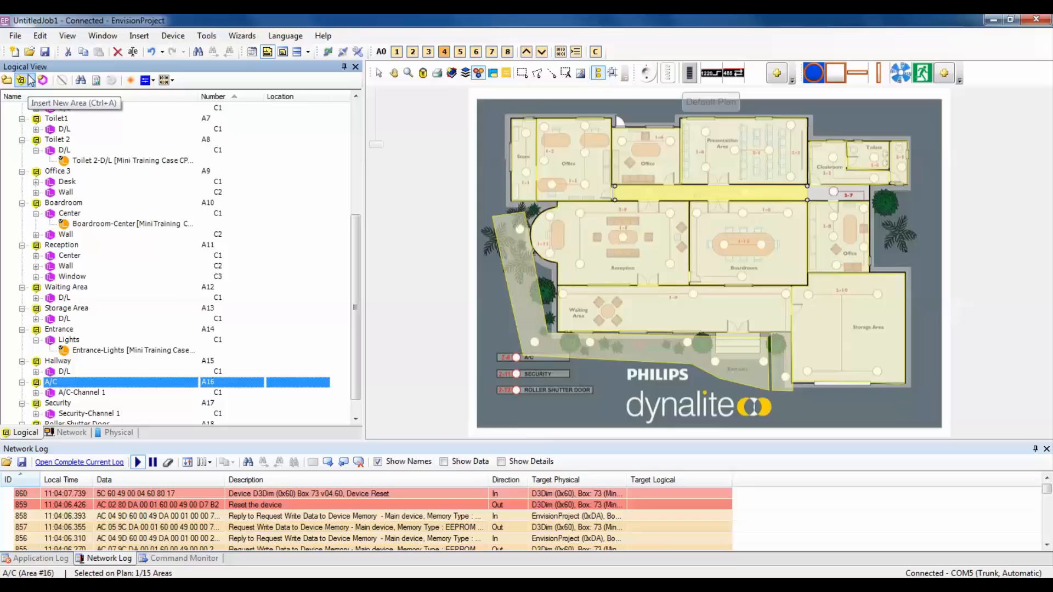
mouse_move(30, 79)
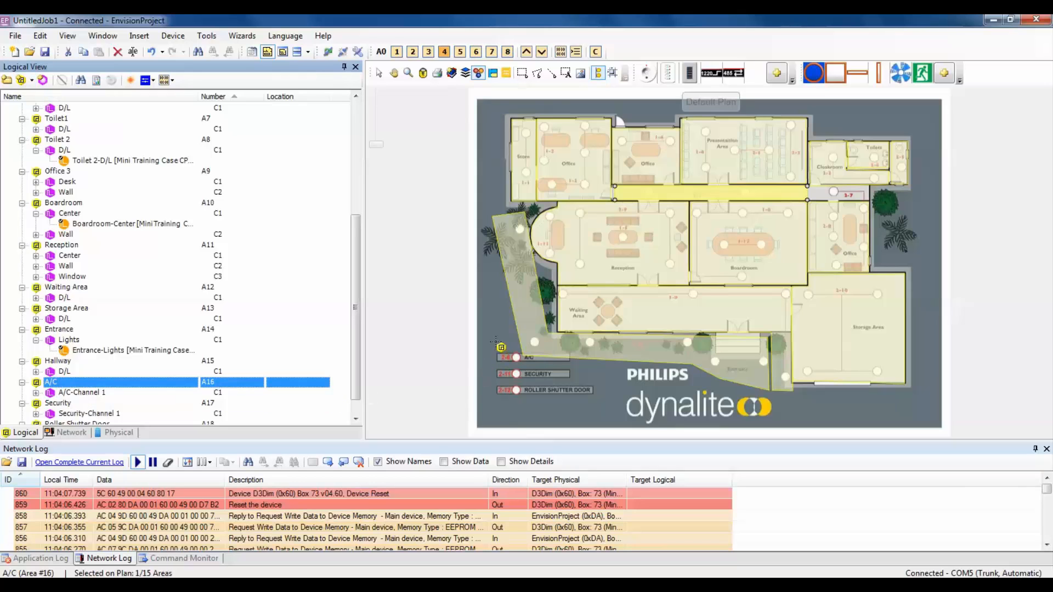
click(510, 356)
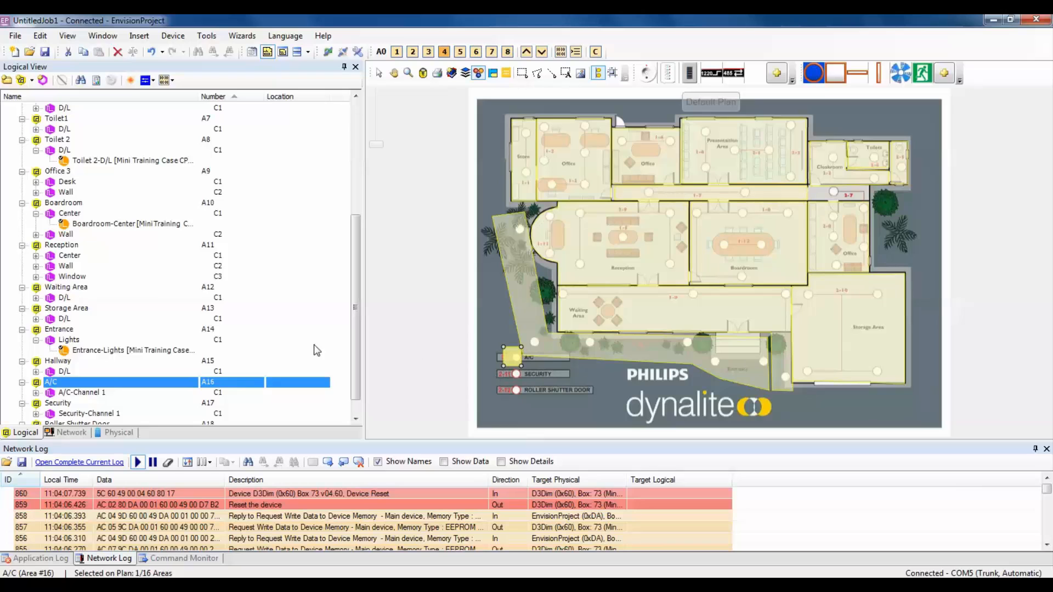
click(57, 403)
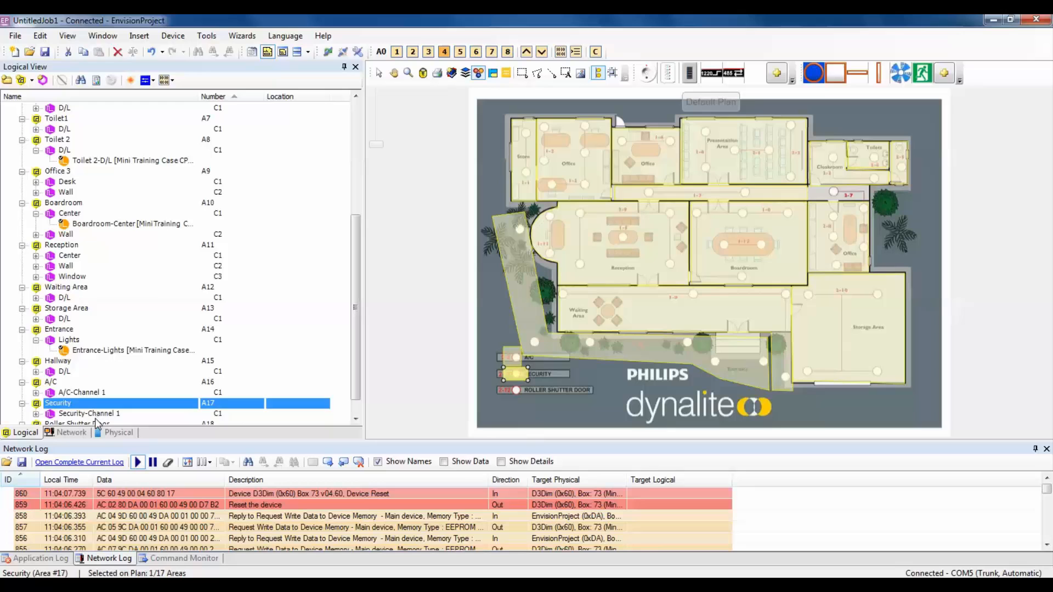
click(78, 413)
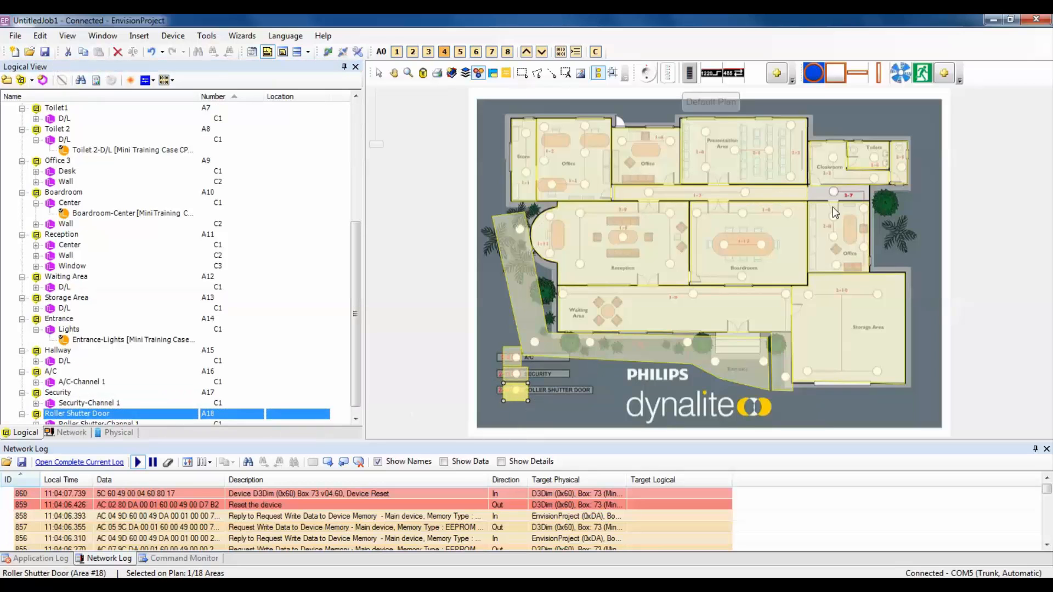
Step: Send the Office 3 region to the back so the room drawing shows through
right_click(849, 225)
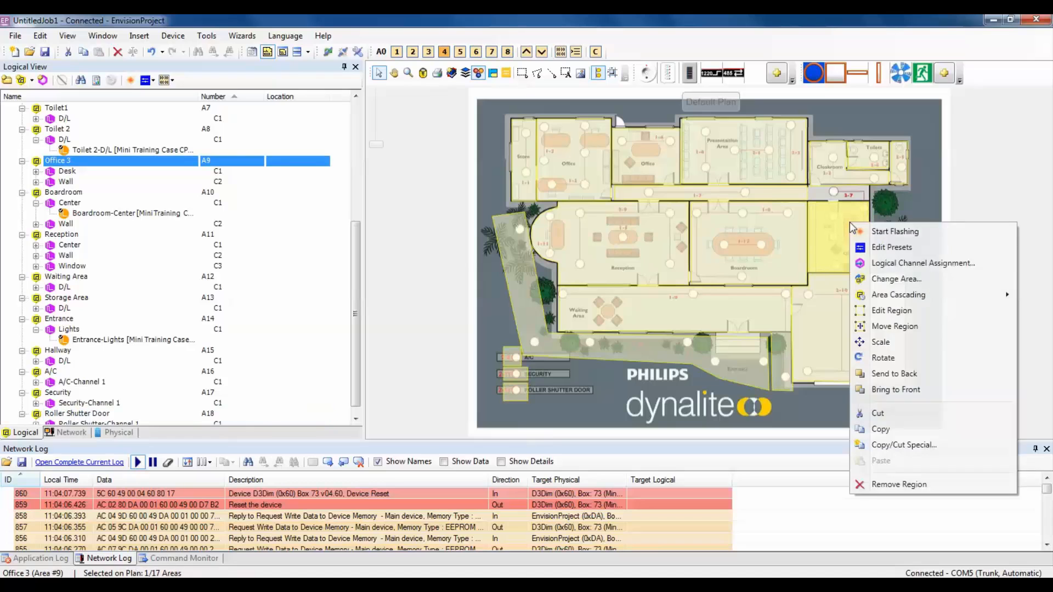
mouse_move(904, 373)
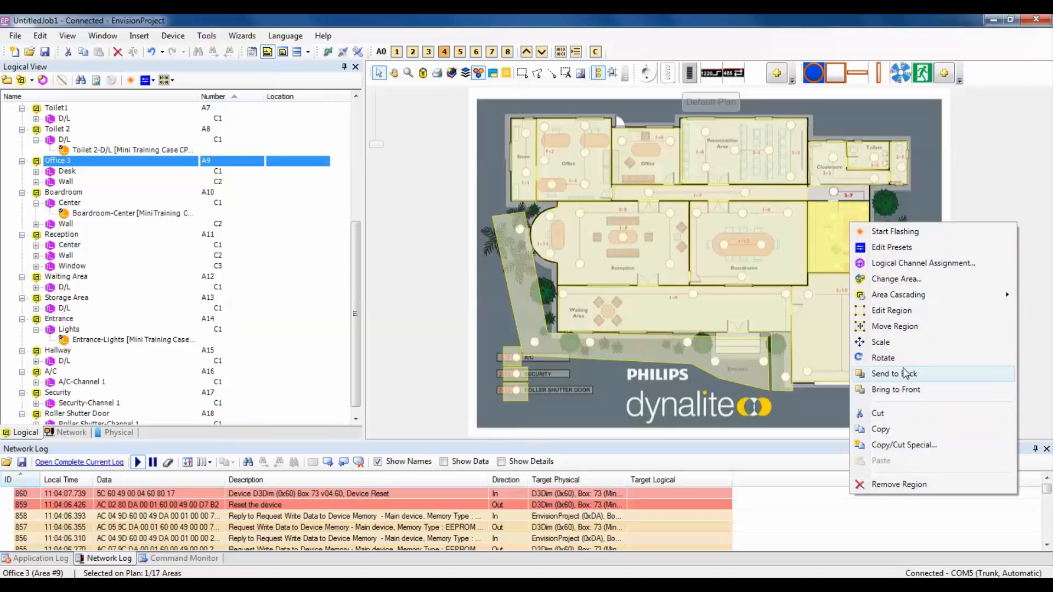
mouse_move(895, 279)
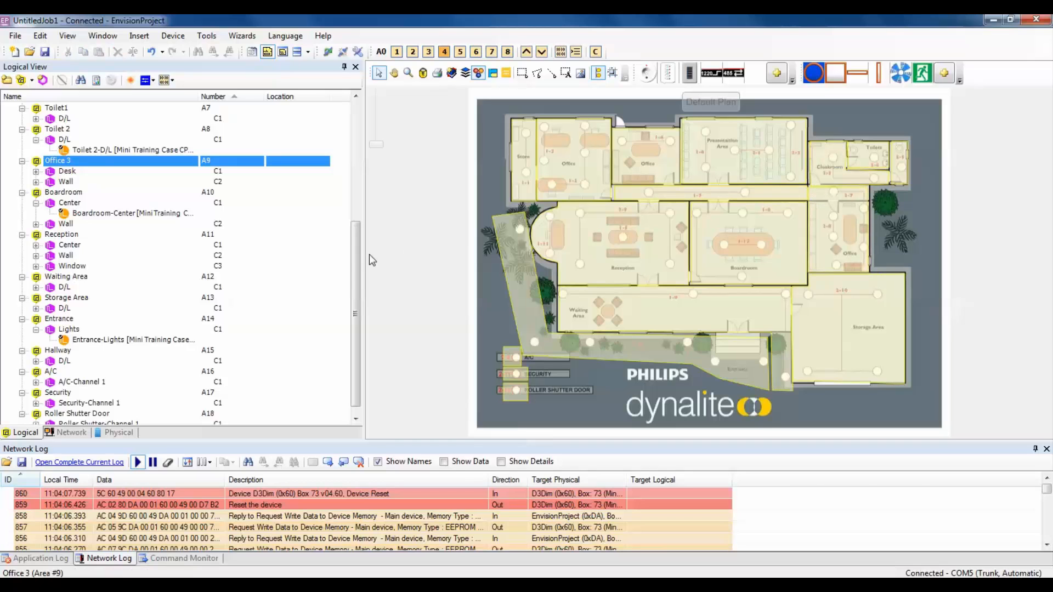
Step: Place the Store-D/L lamp in the Store room and shrink it with Scale
click(64, 119)
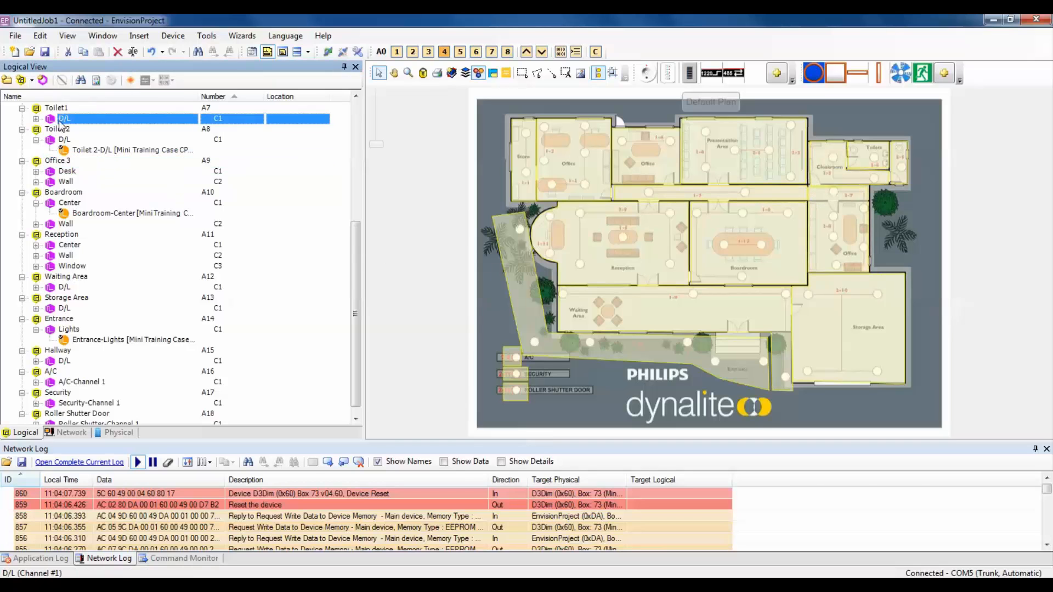
scroll(up, 3)
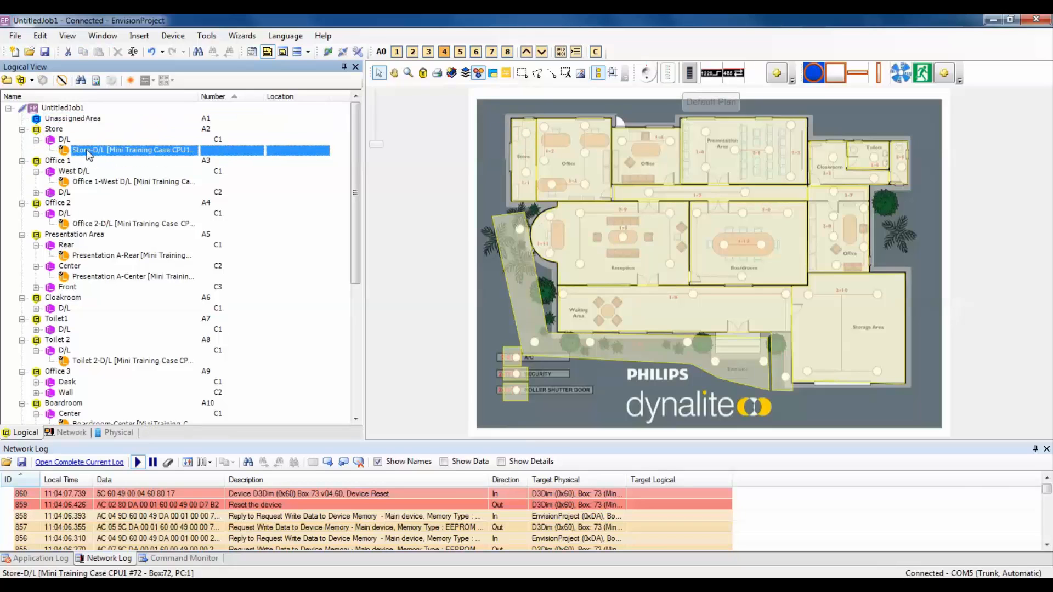
click(132, 150)
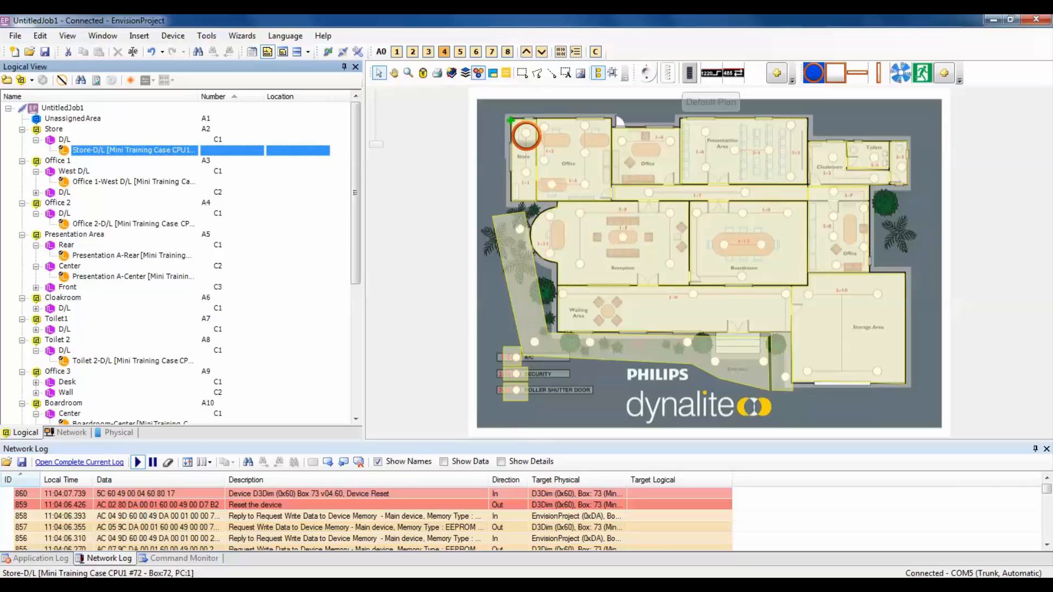
click(526, 136)
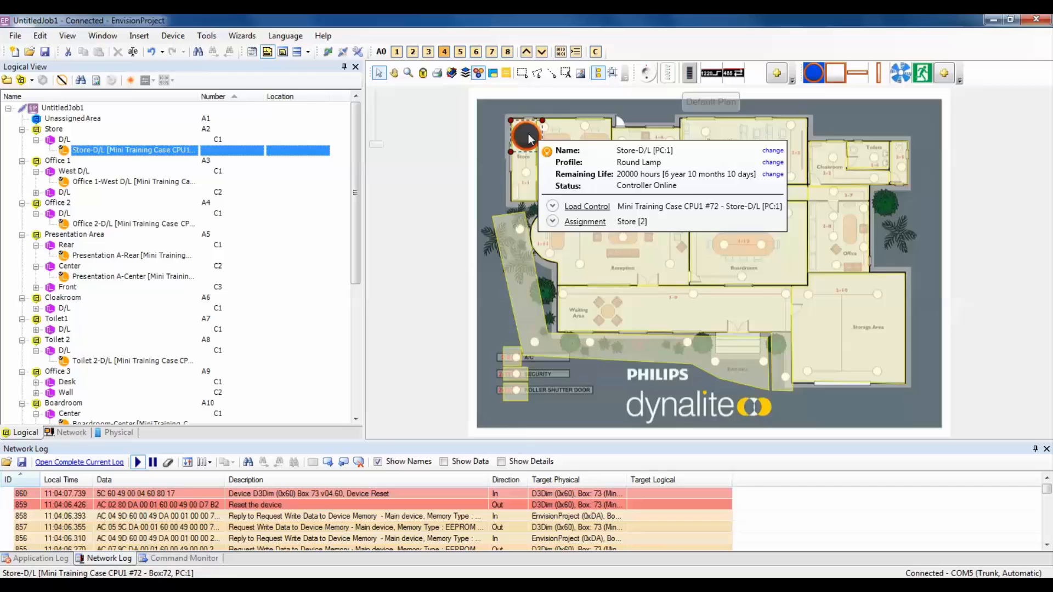
right_click(527, 134)
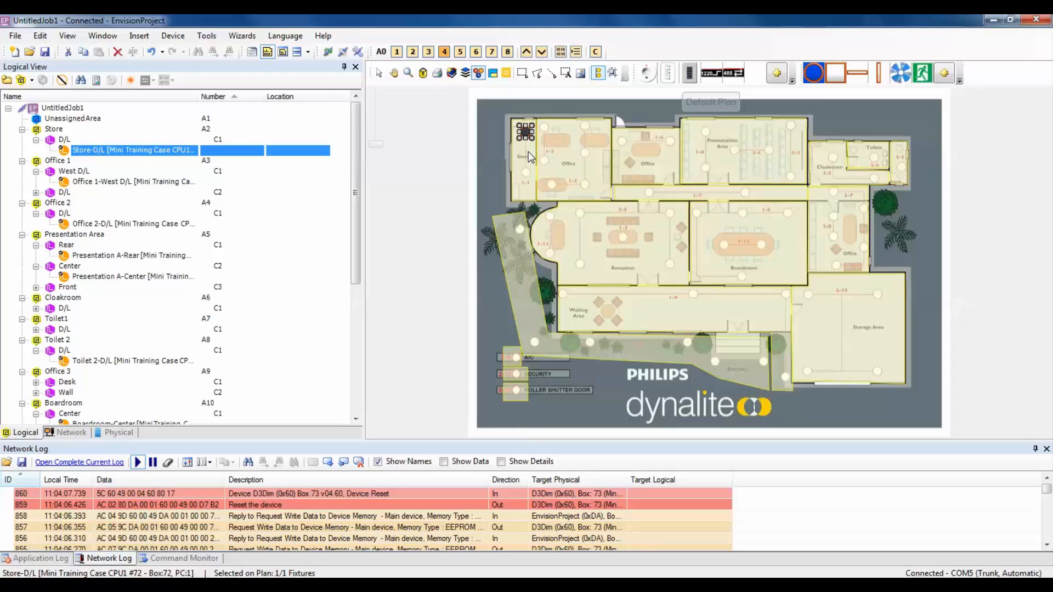
mouse_move(533, 176)
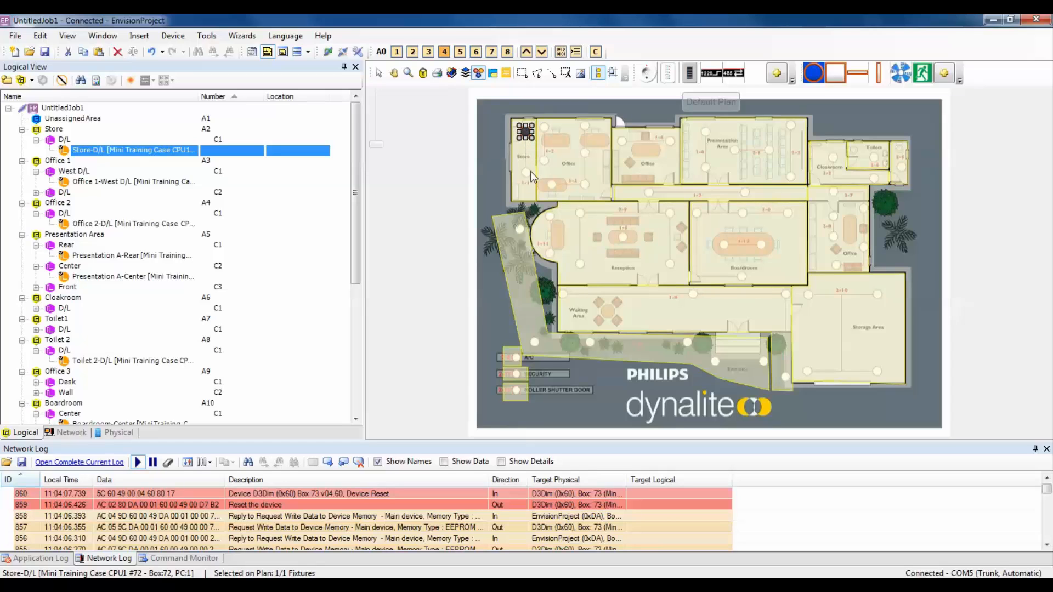
Step: Add more Store lamps, then place the Office 1-West and Office 2 D/L lamps in their rooms
click(710, 262)
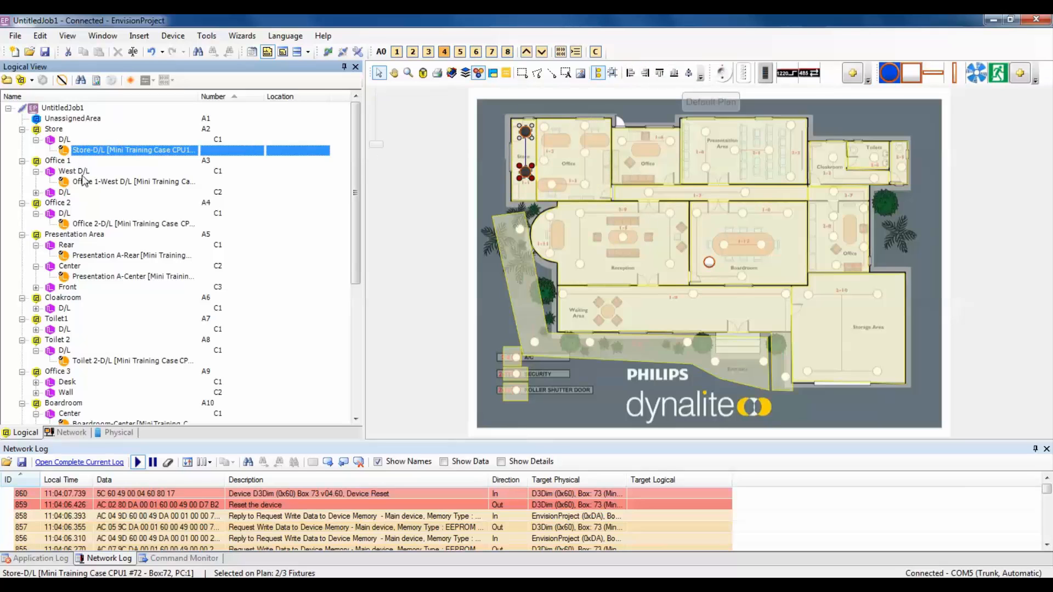
click(133, 182)
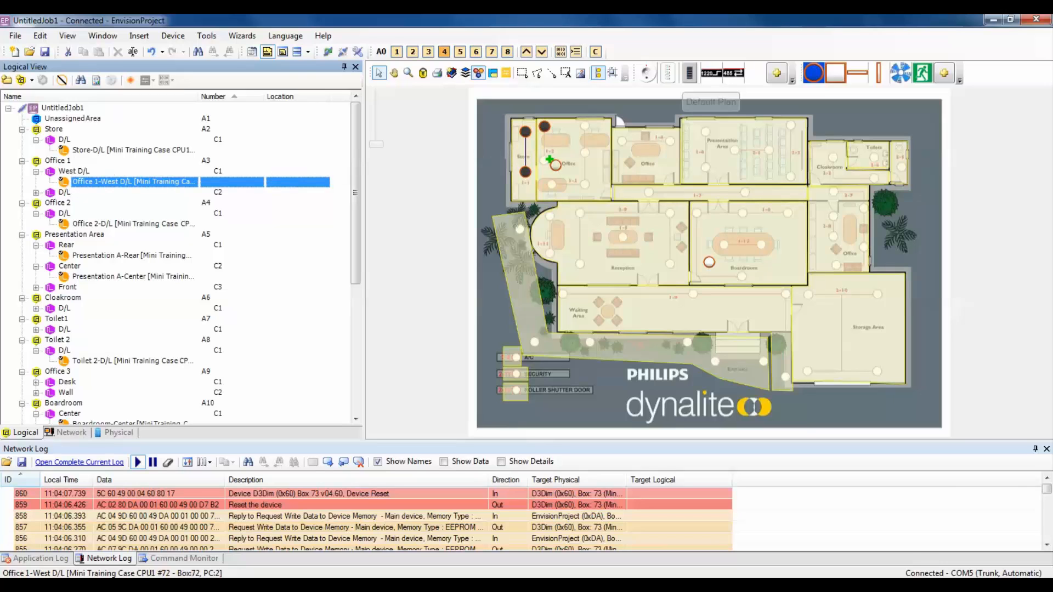
click(546, 156)
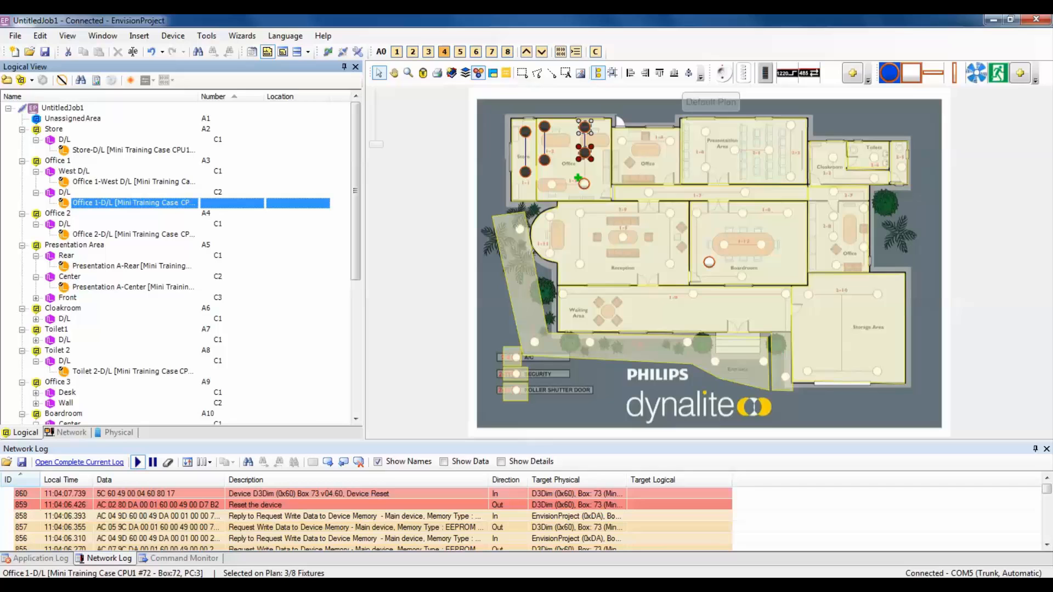
click(548, 180)
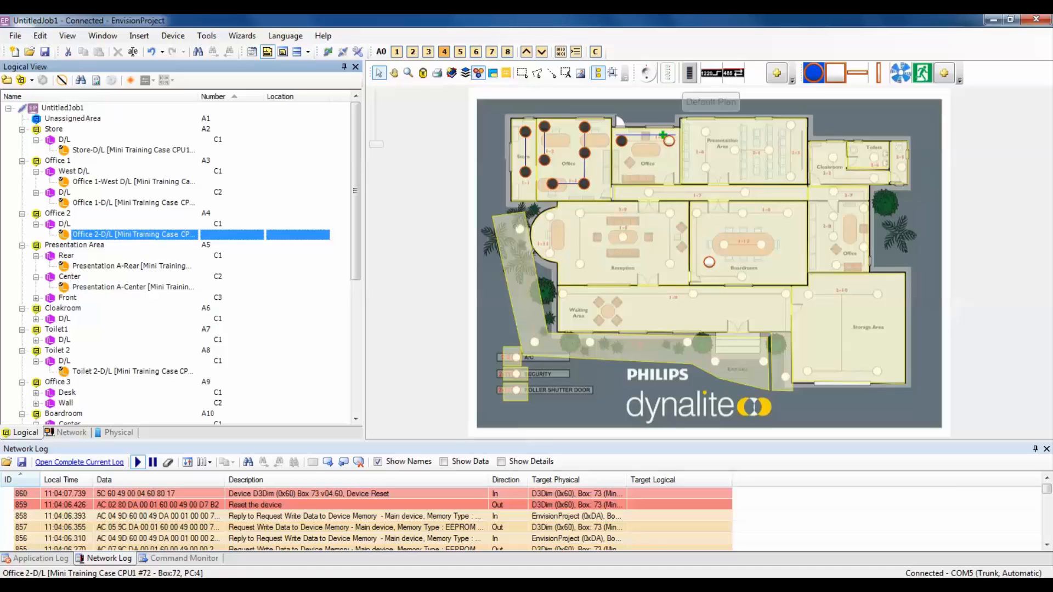
click(132, 266)
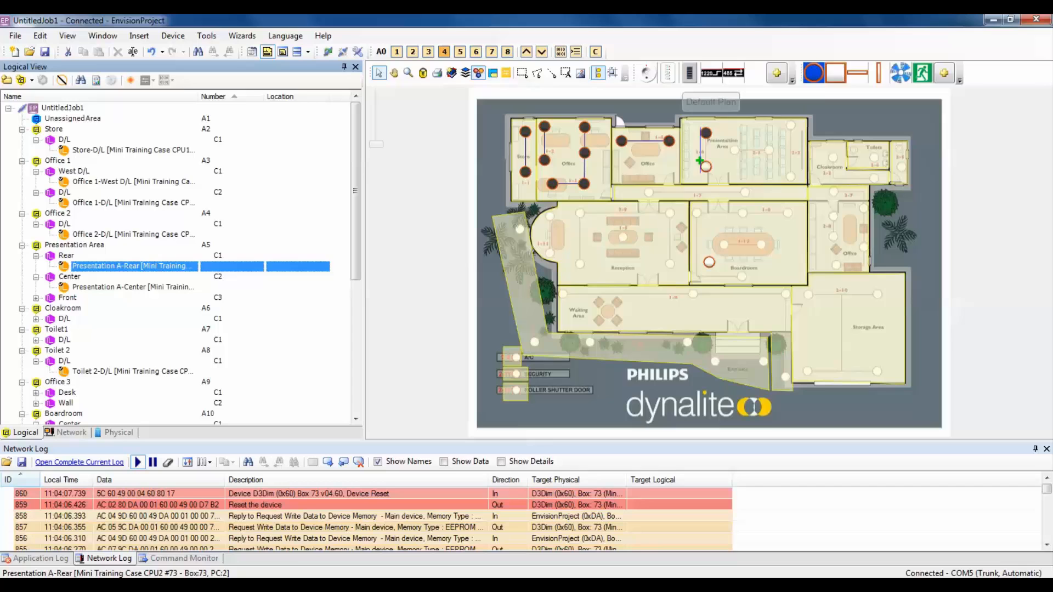
Step: Place the Presentation Area Rear and Front lamps, then show the Cloakroom D/L fixture
click(133, 287)
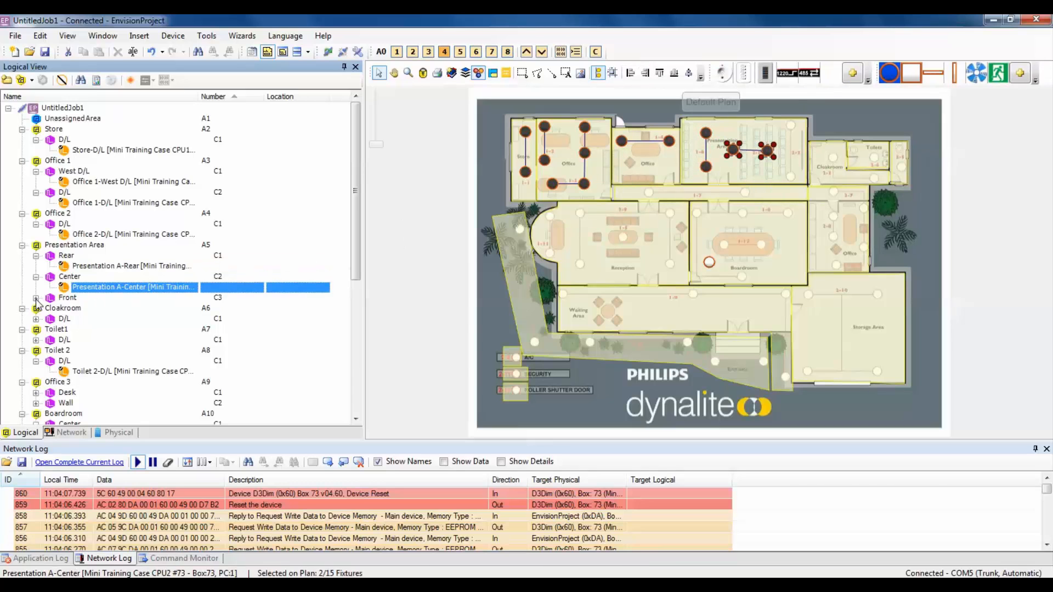
click(132, 307)
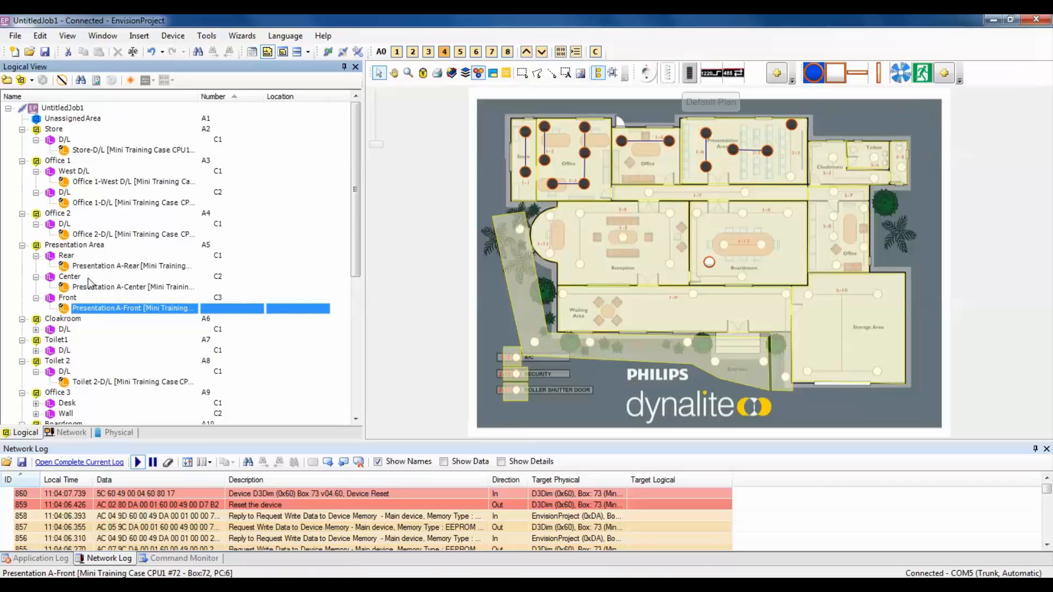
click(793, 174)
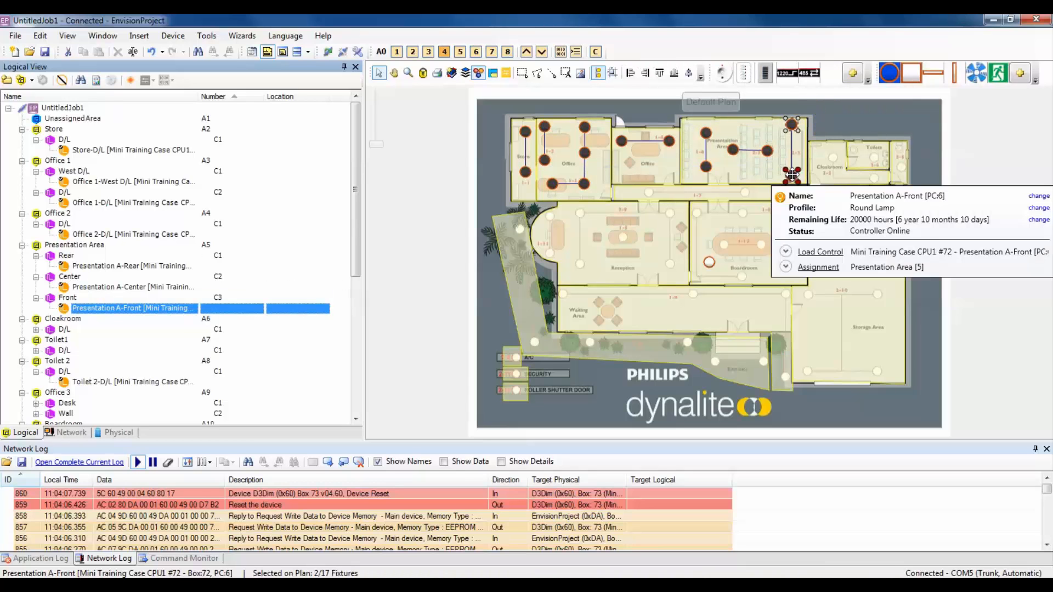
click(64, 329)
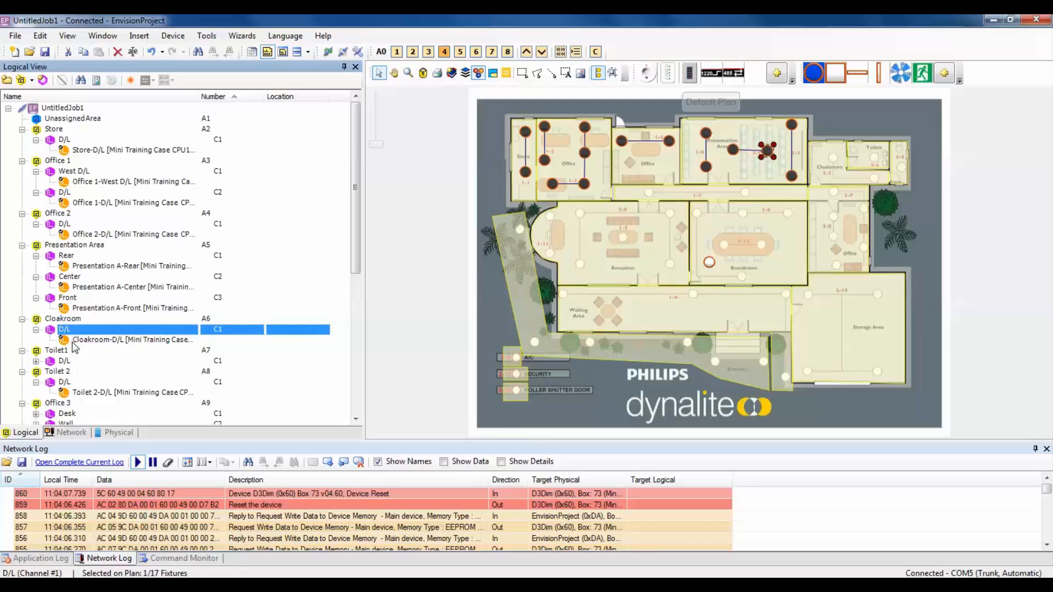
Step: Place the linked Cloakroom-D/L lamp pair in the Cloakroom and adjust them
click(132, 339)
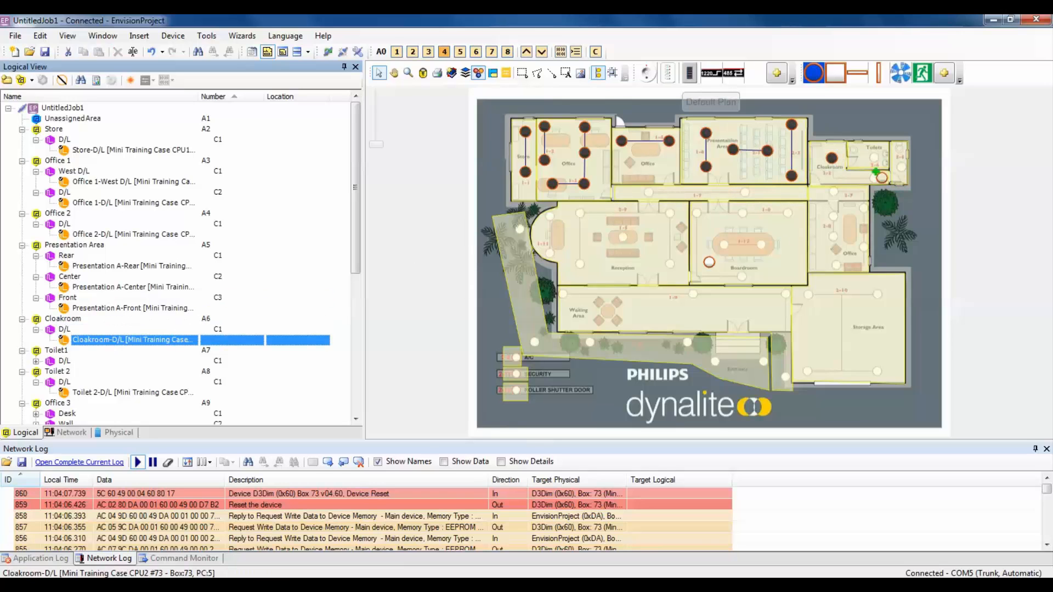
click(836, 158)
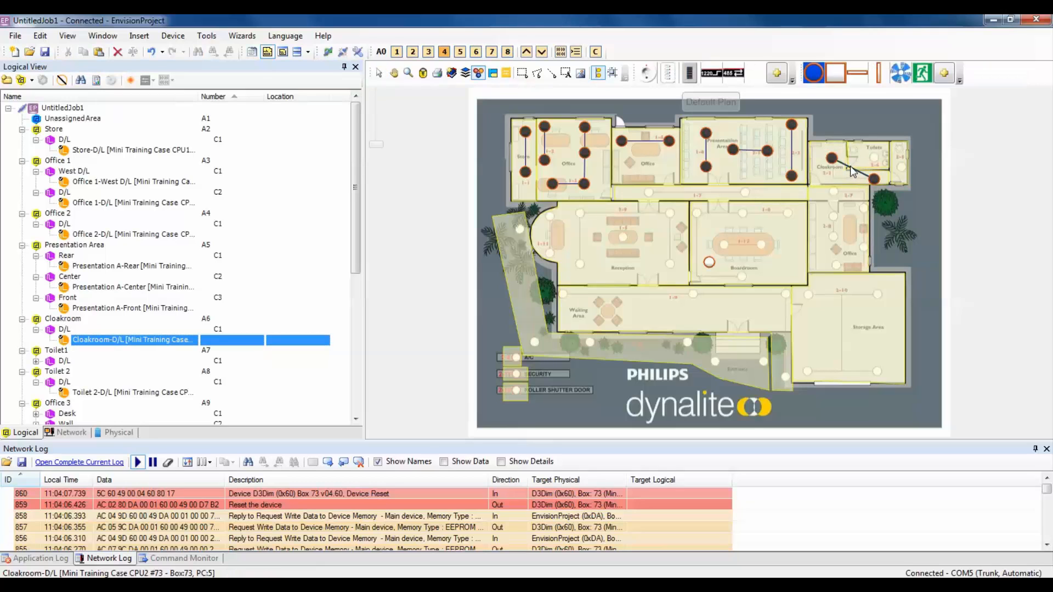
right_click(852, 170)
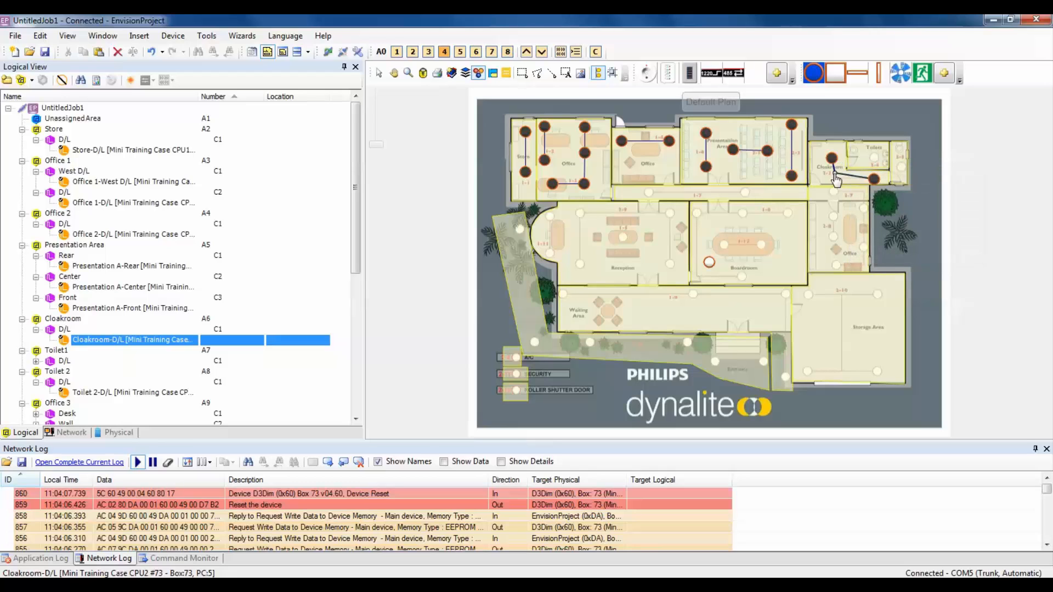
mouse_move(579, 183)
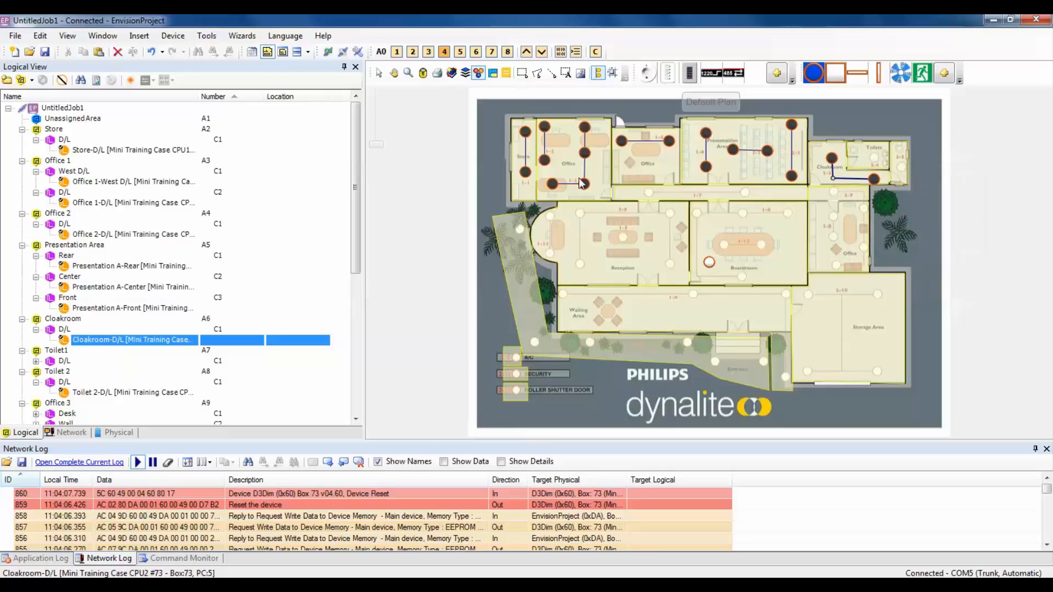
click(132, 371)
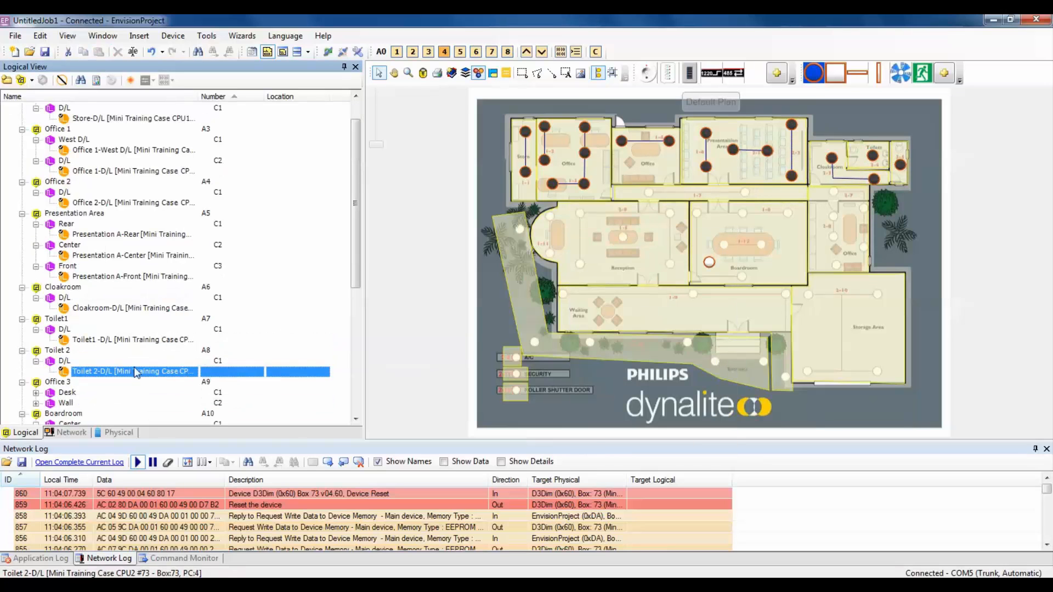
Step: Place the Office 3 Desk and Wall lamp fixtures inside Office 3 on the plan
click(134, 402)
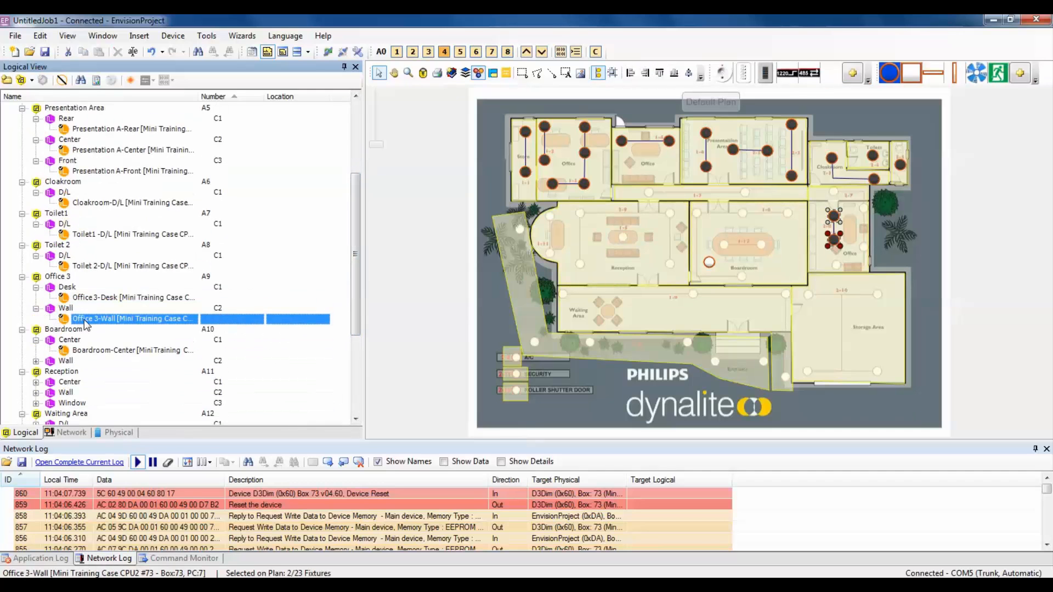
click(65, 307)
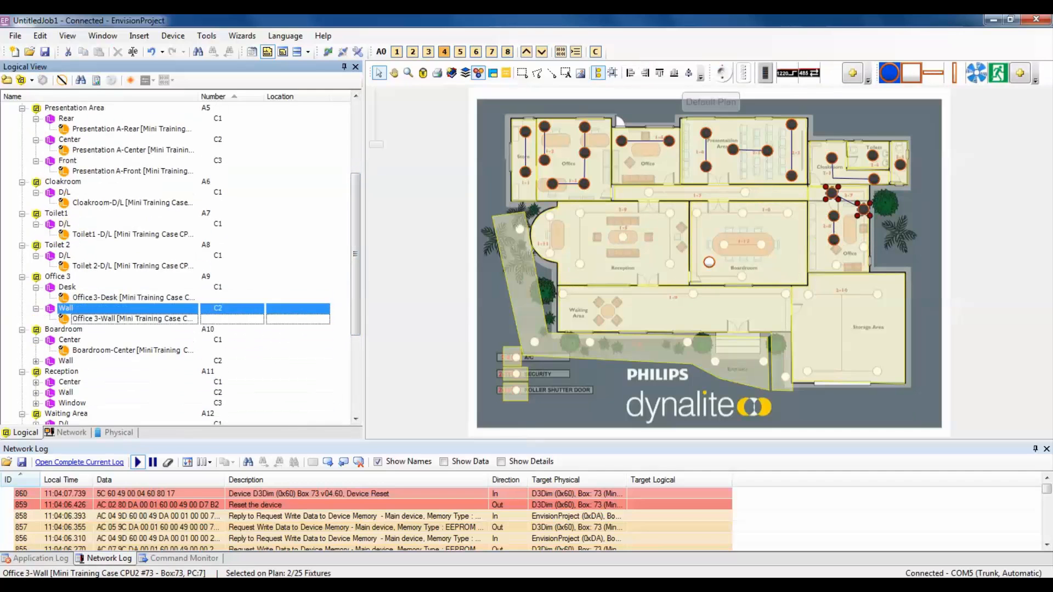